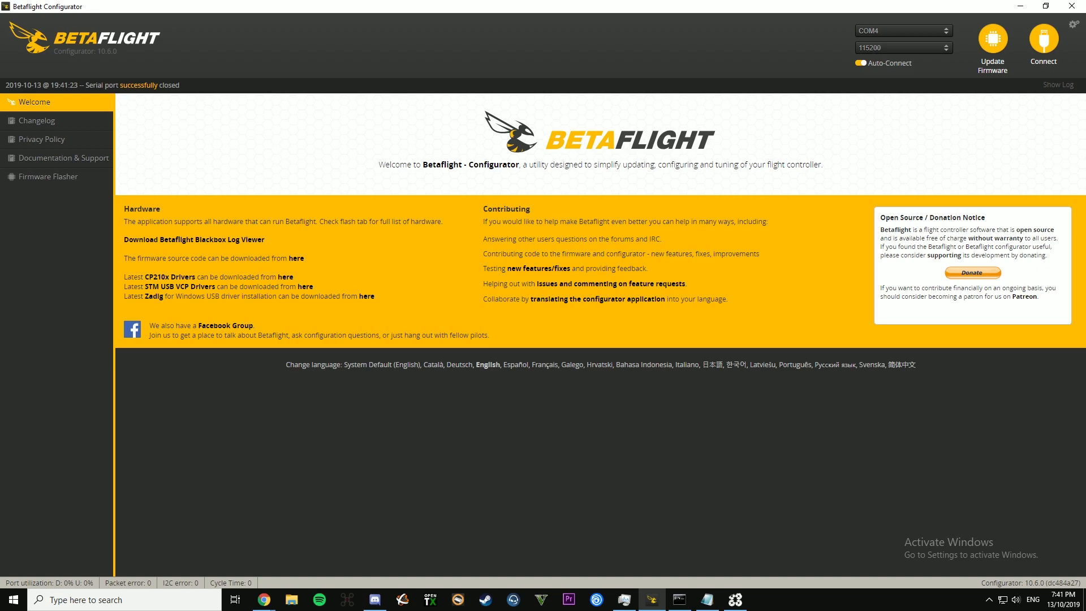
Go to the Firmware Flasher from the welcome screen sidebar.
click(48, 177)
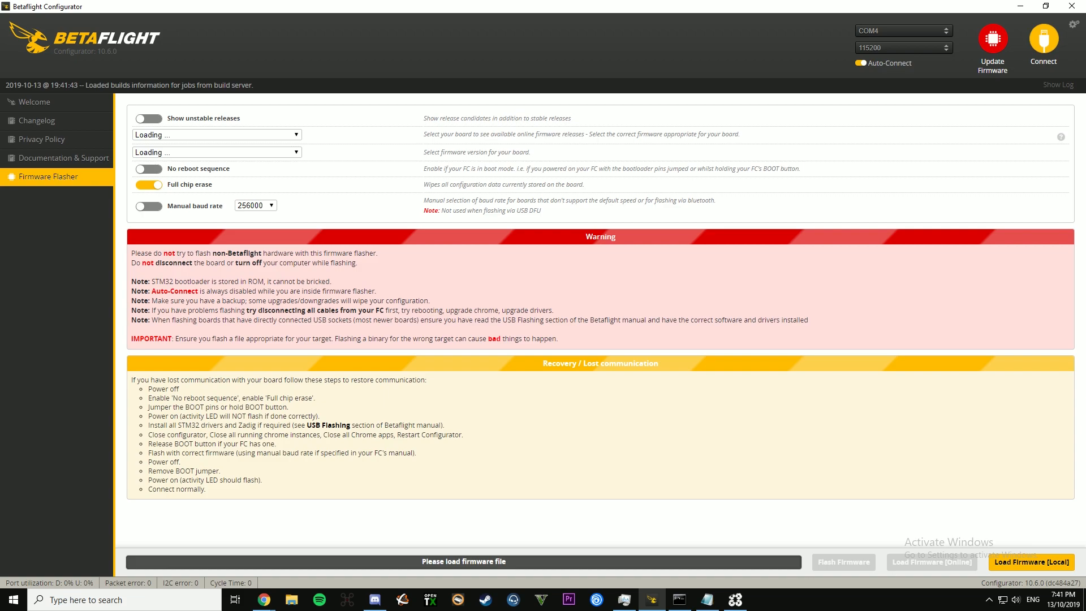
Include unstable releases, choose Release And Release Candidate builds, and browse the target board list.
click(147, 118)
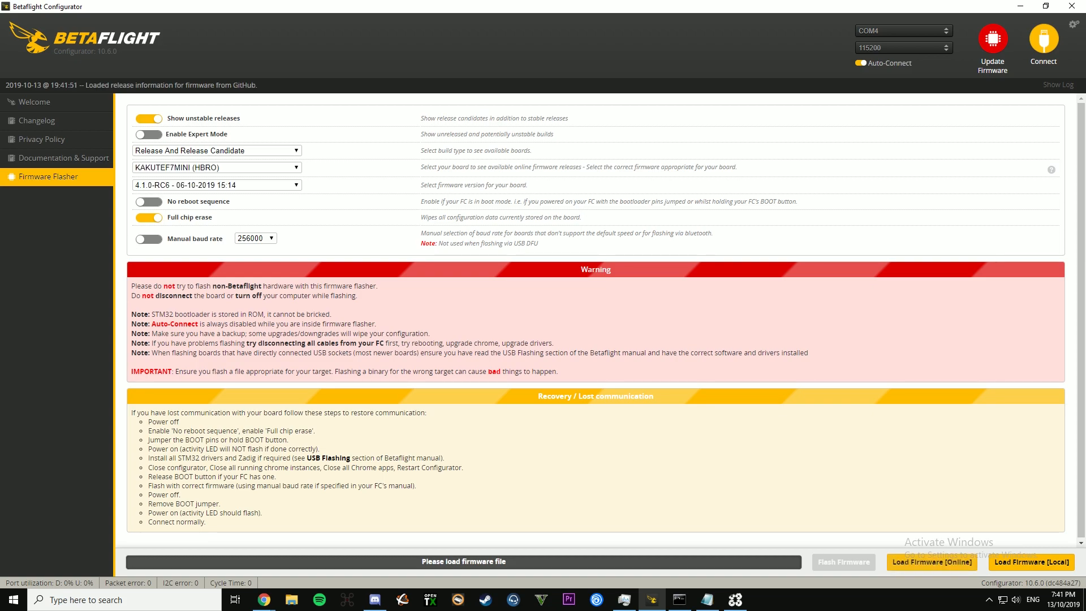
click(217, 150)
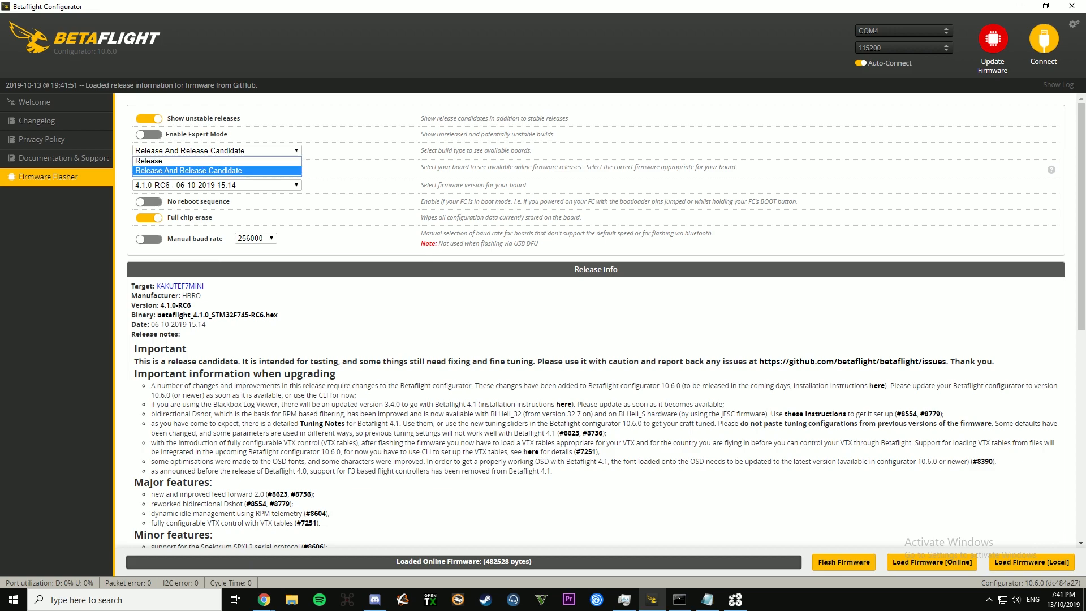
click(217, 170)
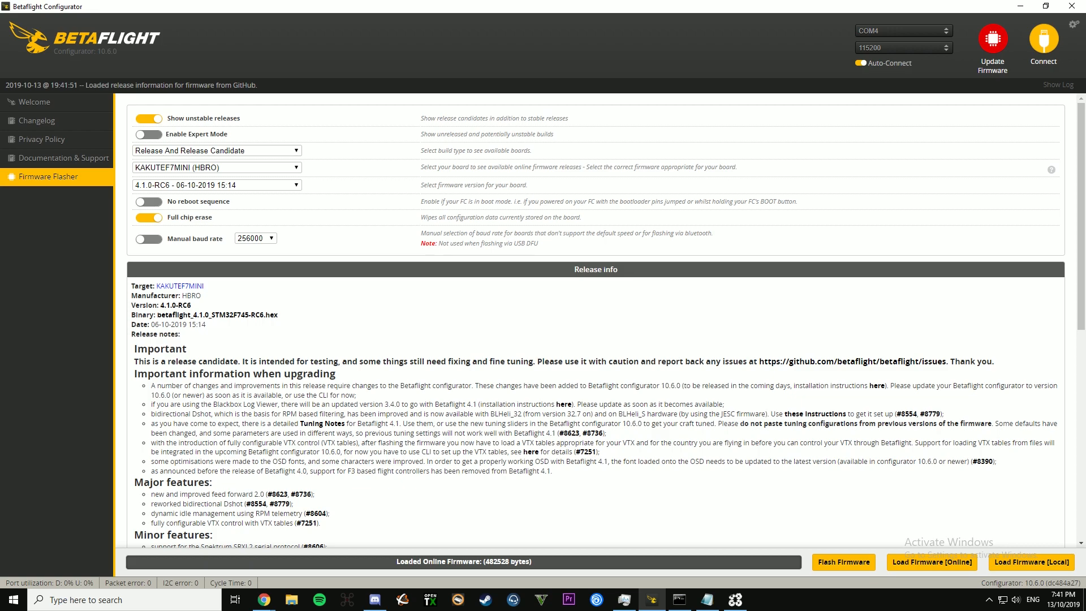
click(216, 167)
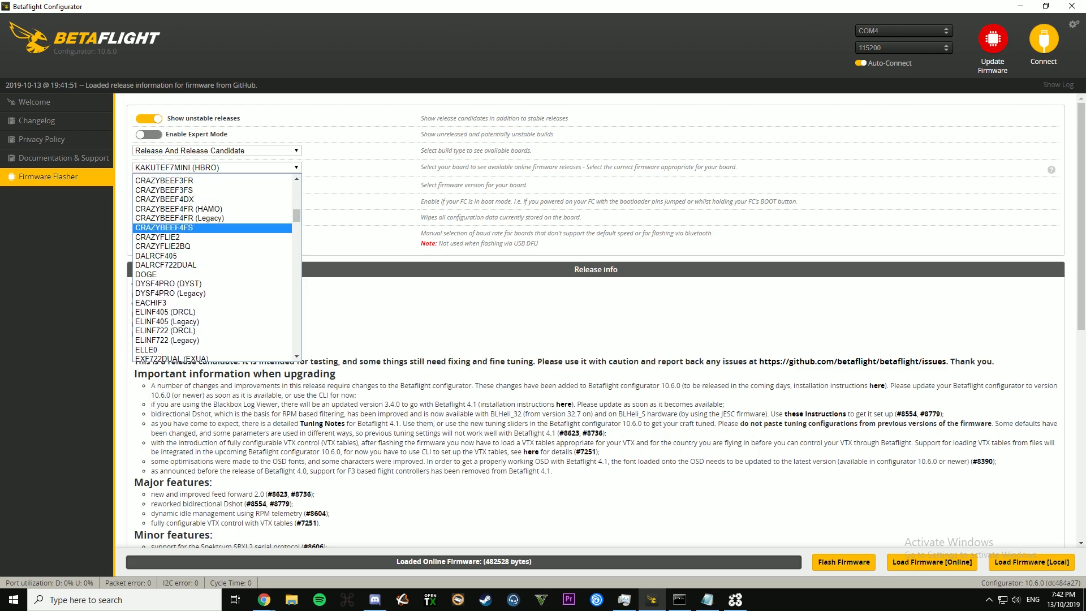
mouse_move(177, 208)
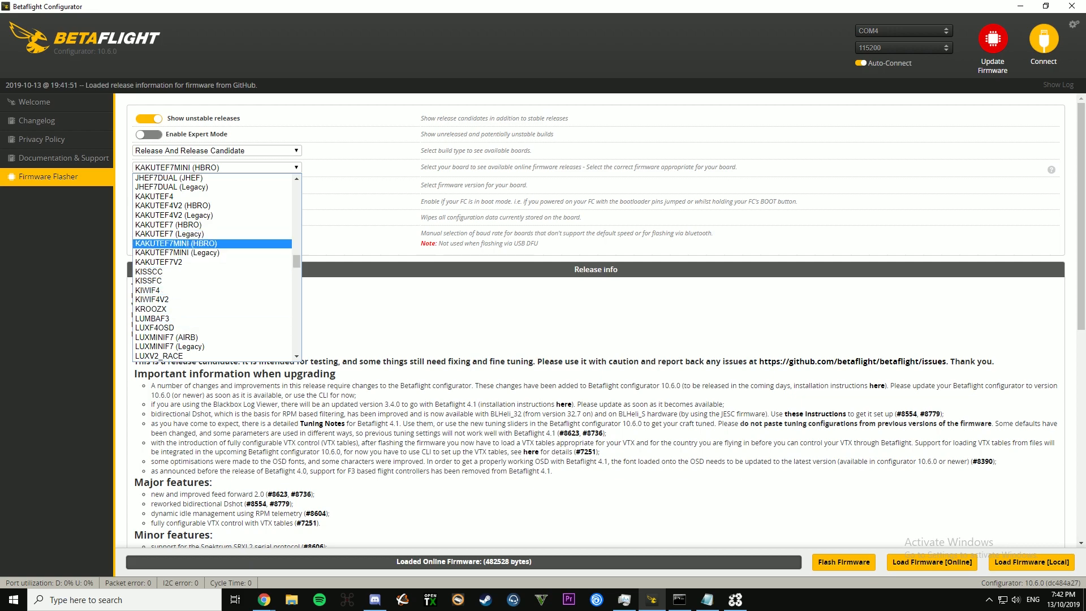
mouse_move(169, 224)
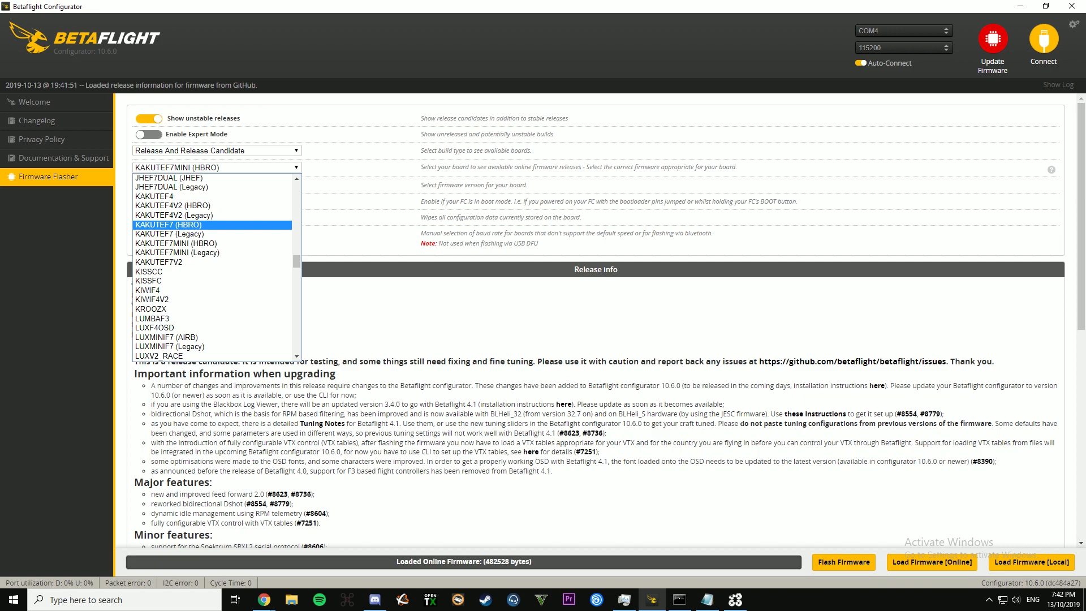
mouse_move(169, 234)
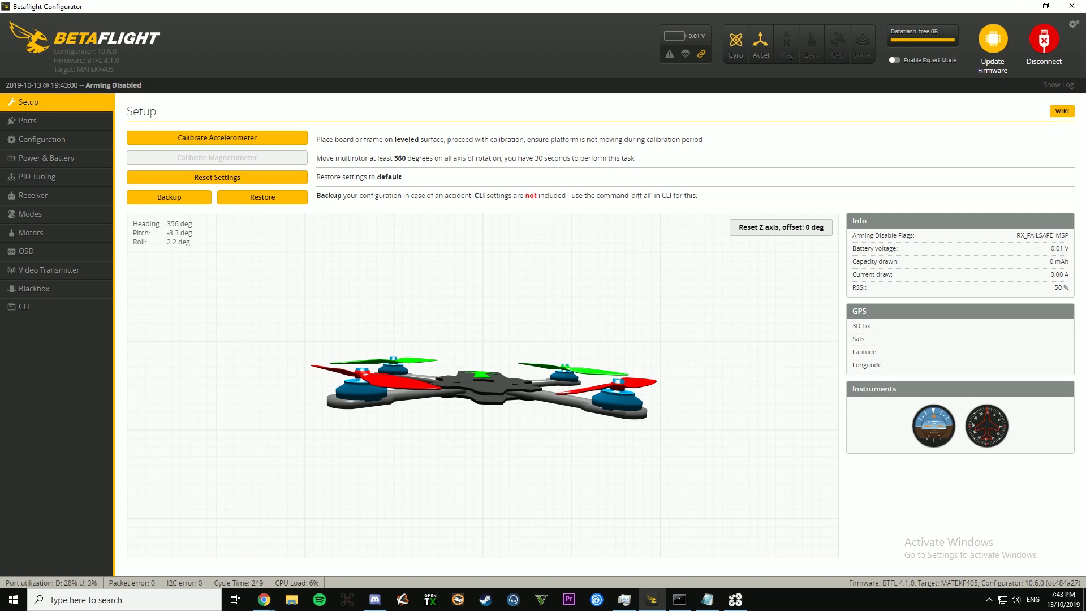
In Configuration, choose DSHOT300 ESC protocol with 4 kHz gyro update and 4 kHz PID loop.
click(43, 139)
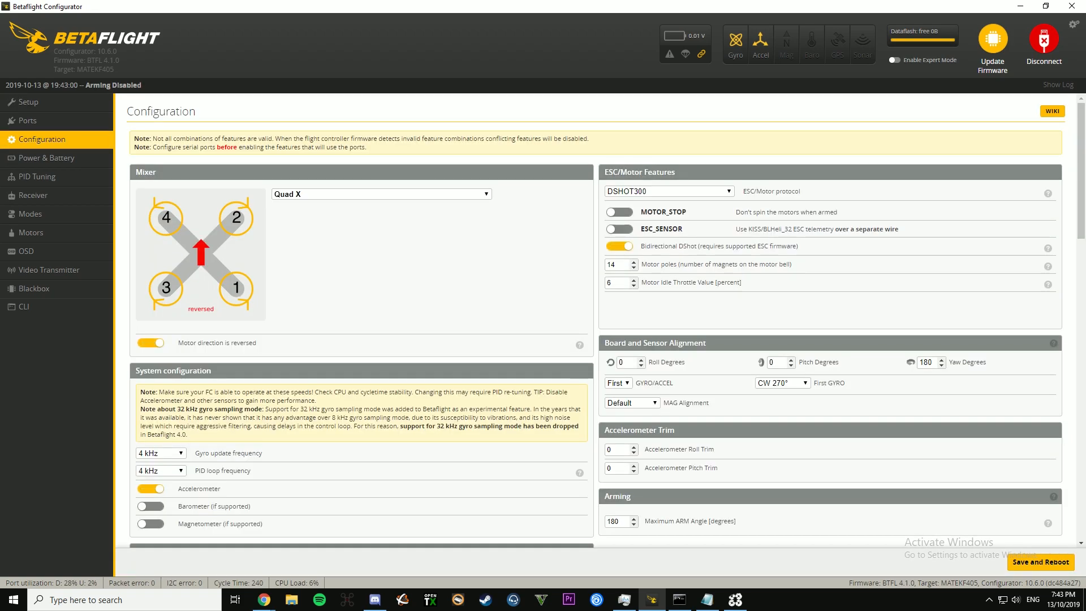
mouse_move(45, 157)
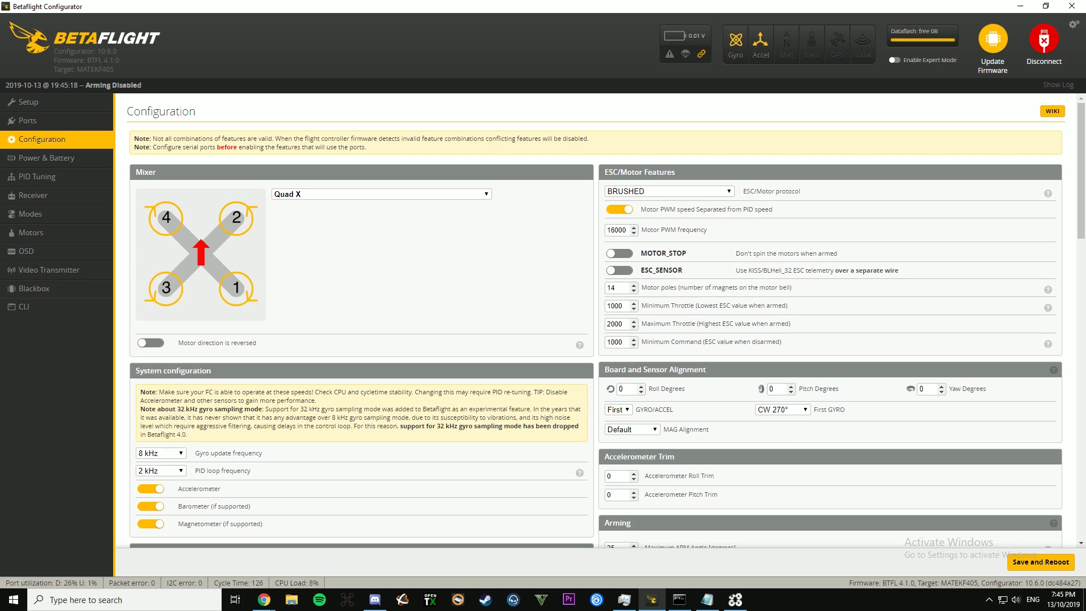
click(159, 471)
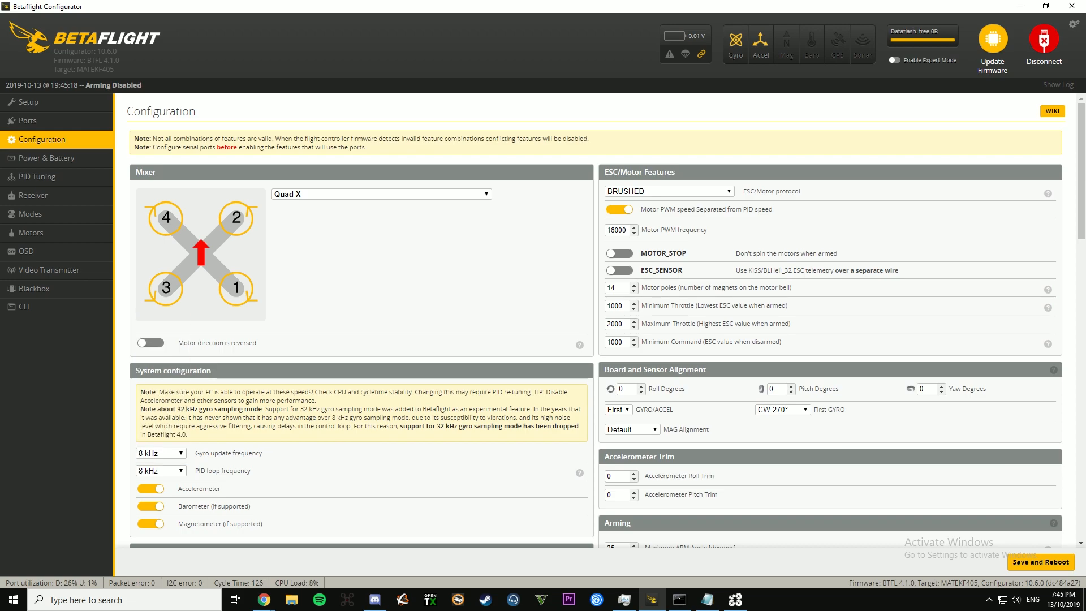
click(667, 192)
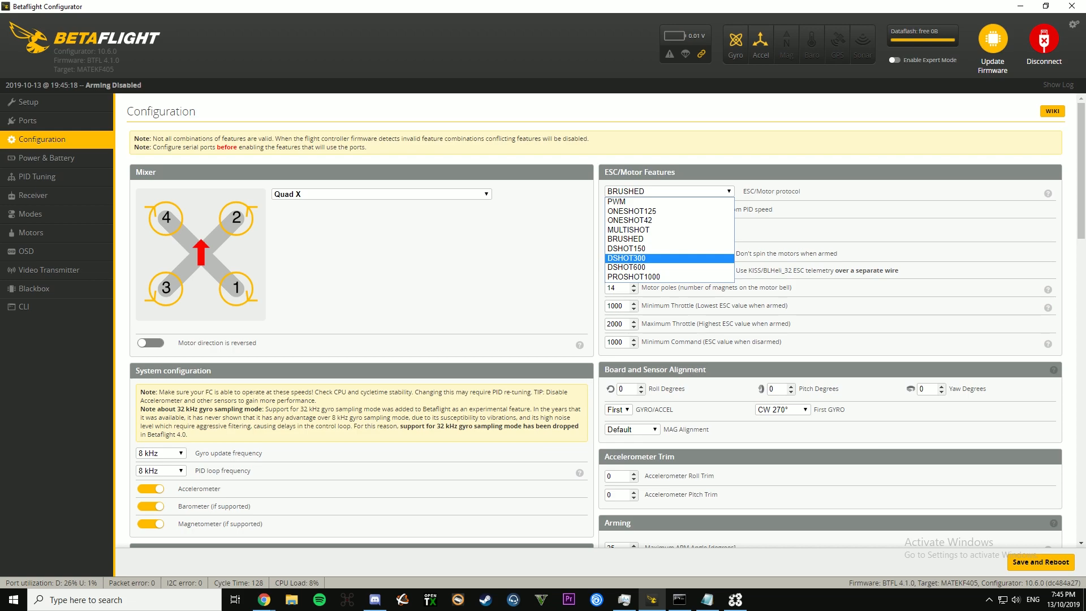
click(626, 258)
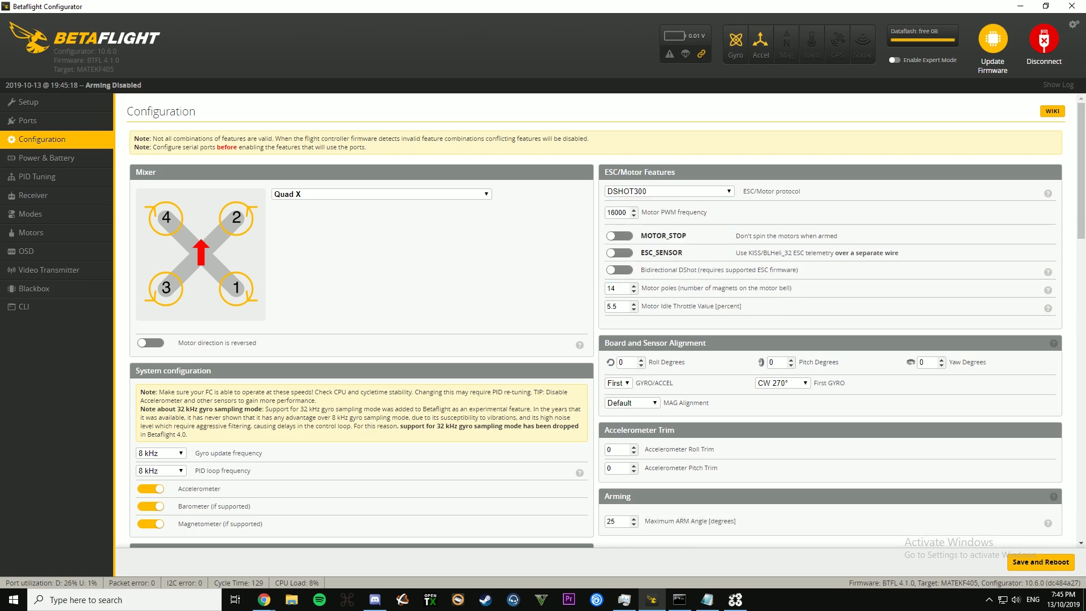
click(161, 471)
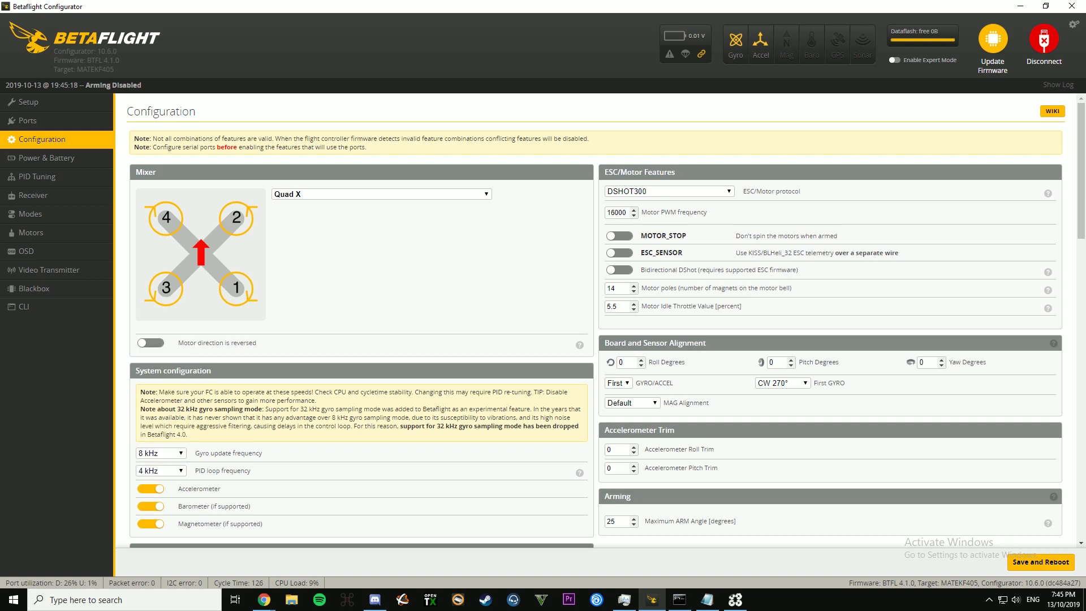
click(159, 453)
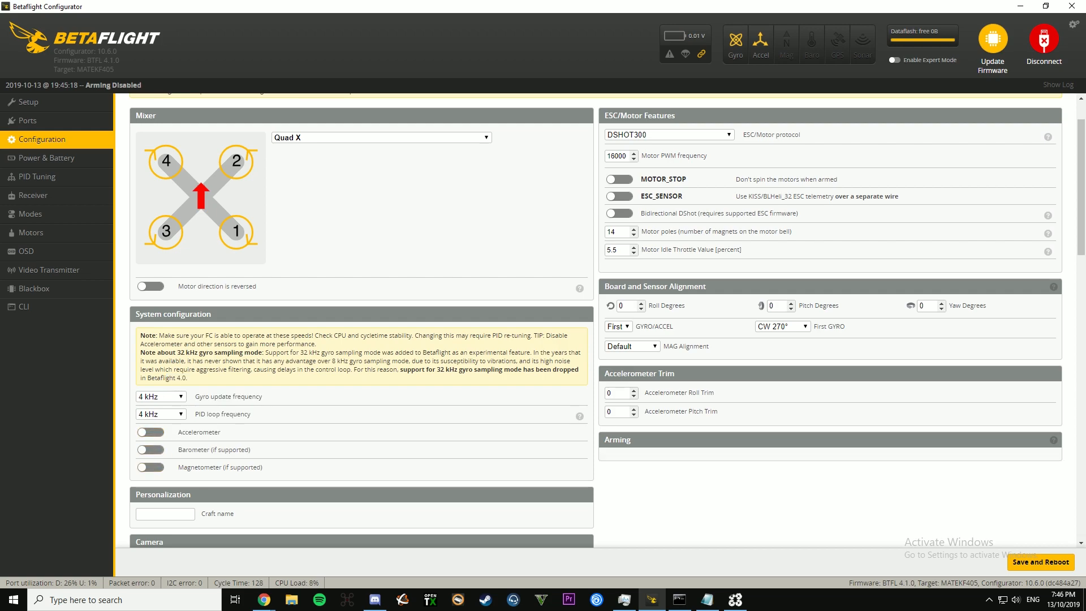
Name the craft 'Tony-FPV' and enable Motor direction is reversed.
text(Tony-FPV)
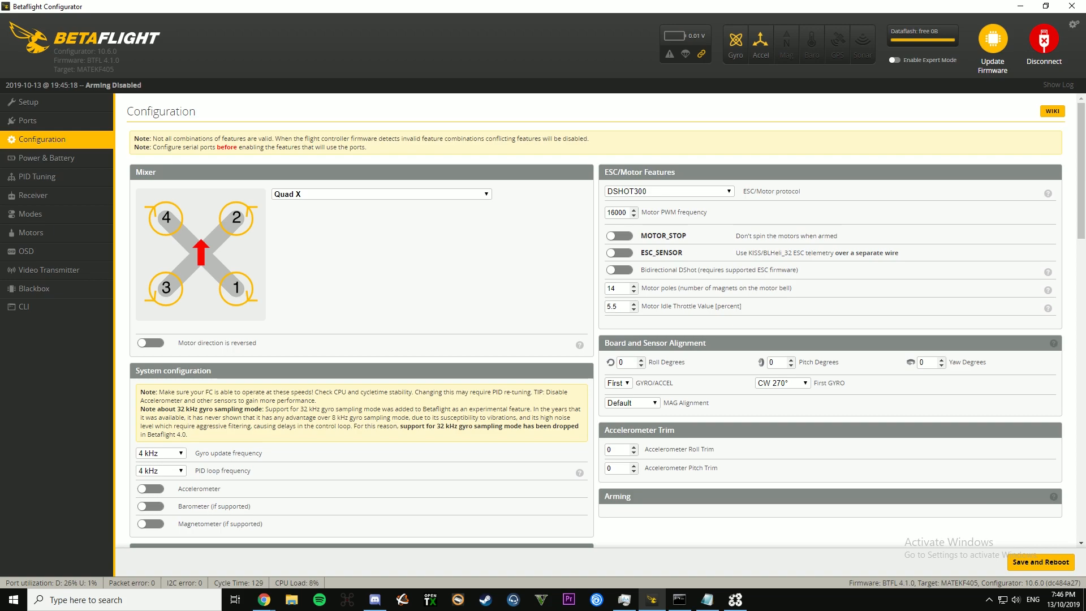
click(151, 342)
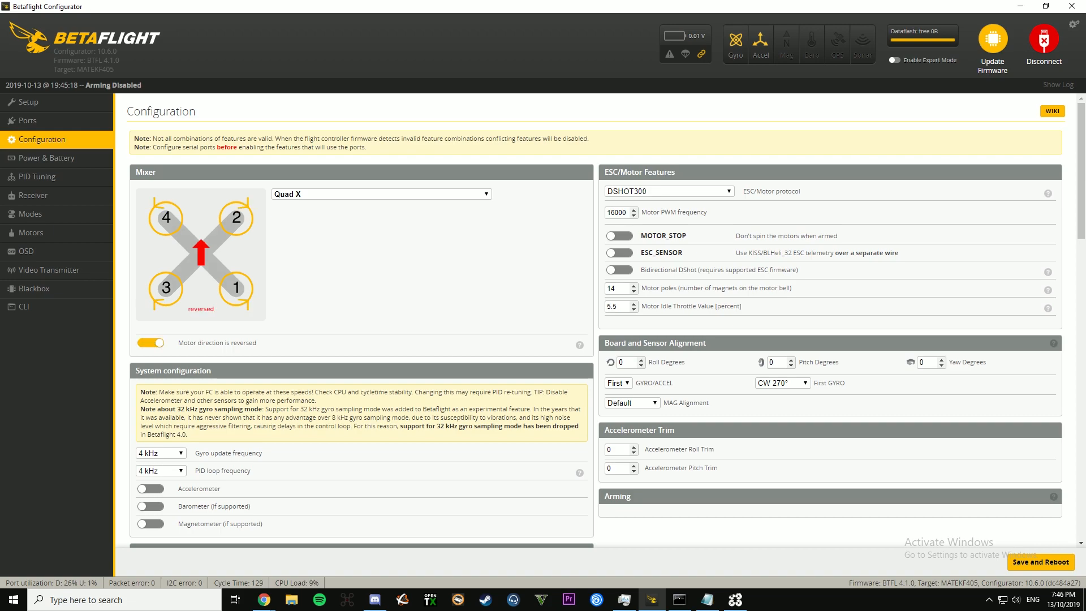
Save and reboot, reconnect, and switch on Bidirectional DShot in Configuration.
click(1042, 46)
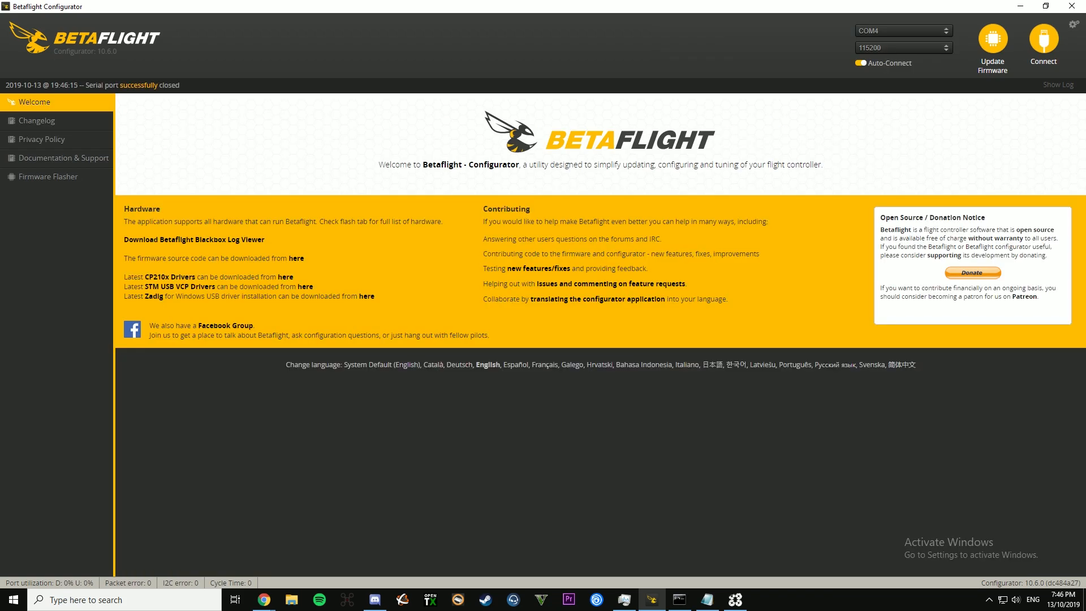
click(1042, 42)
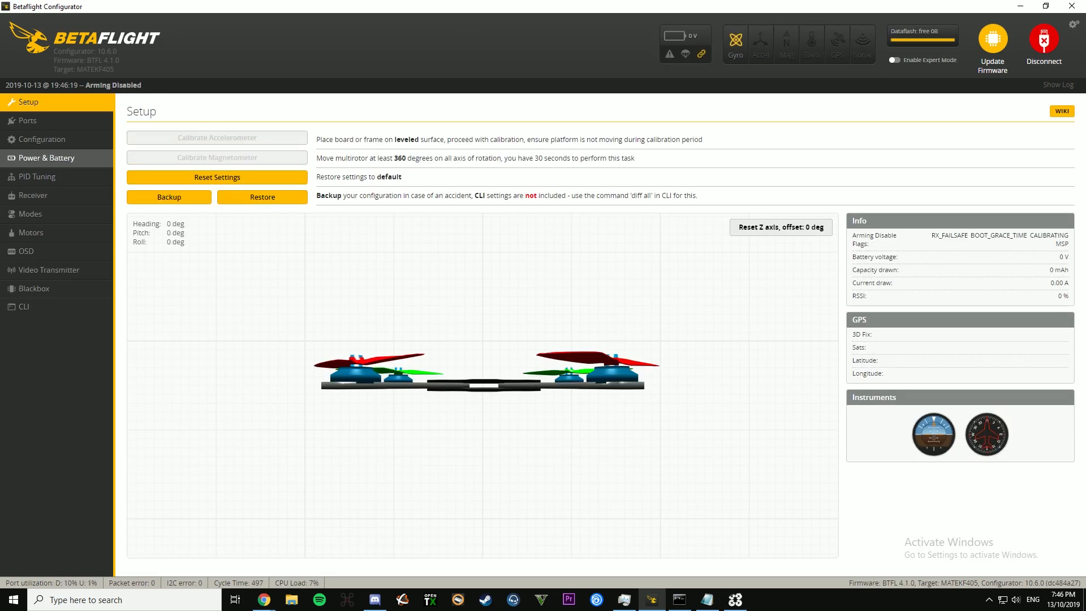
click(42, 139)
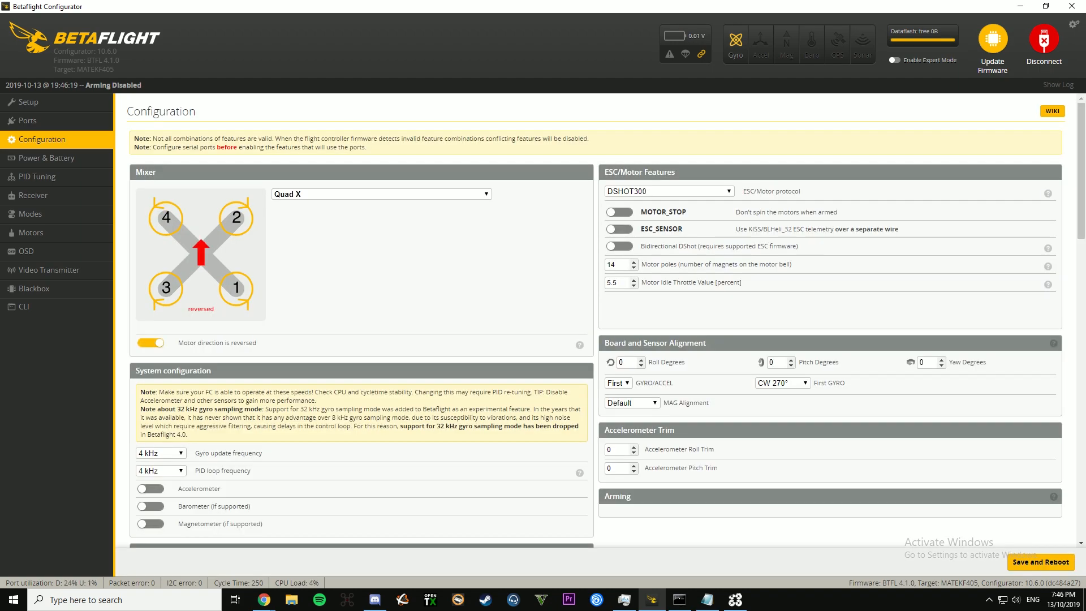
click(619, 246)
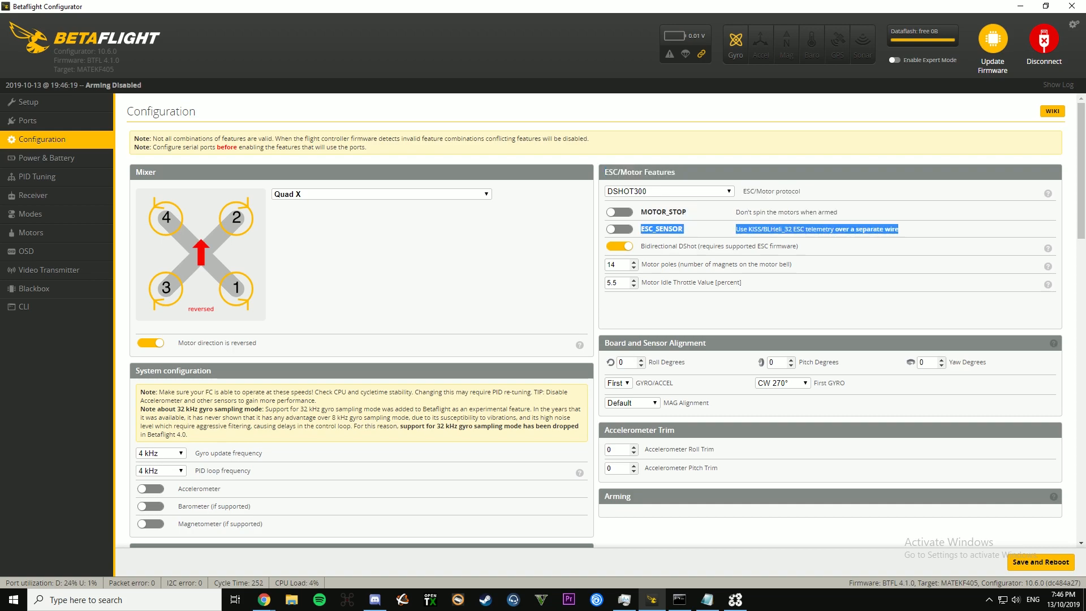
scroll(down, 3)
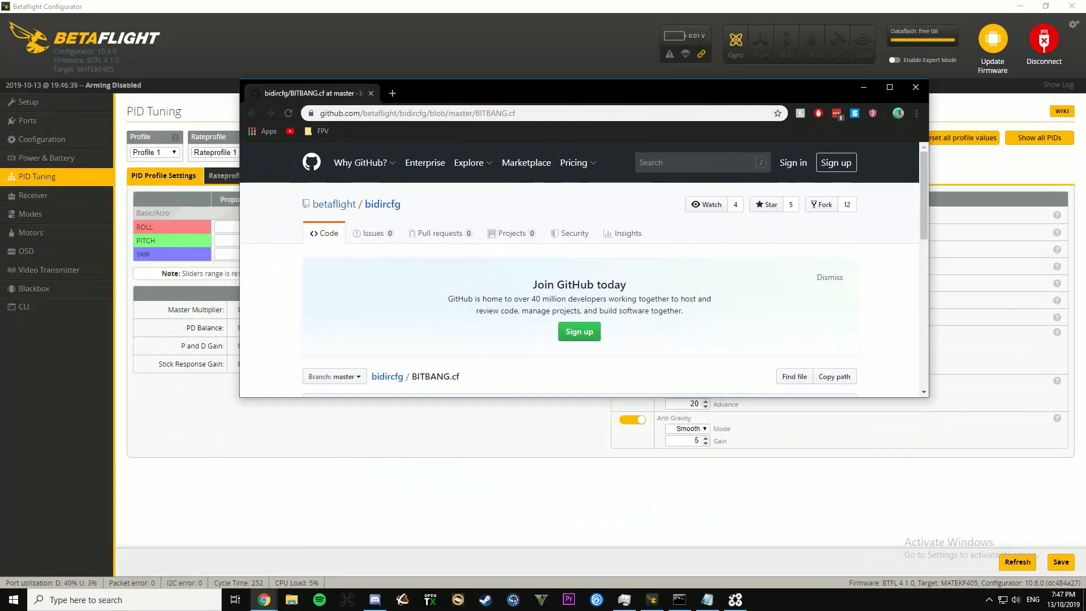
Copy the selected dyn_notch lines from the BITBANG.cf file on GitHub.
scroll(down, 3)
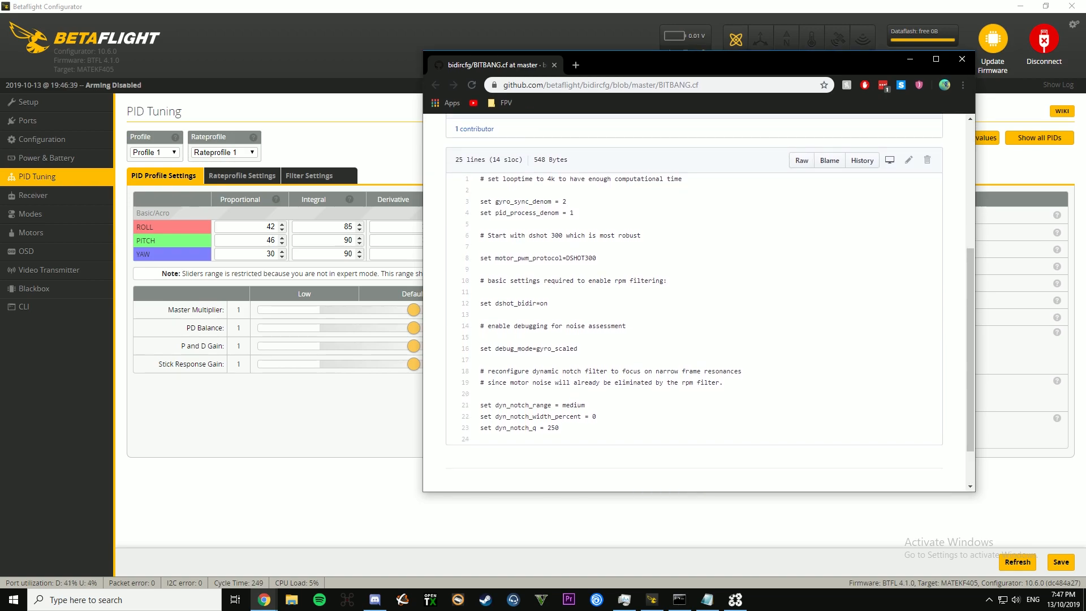
right_click(533, 415)
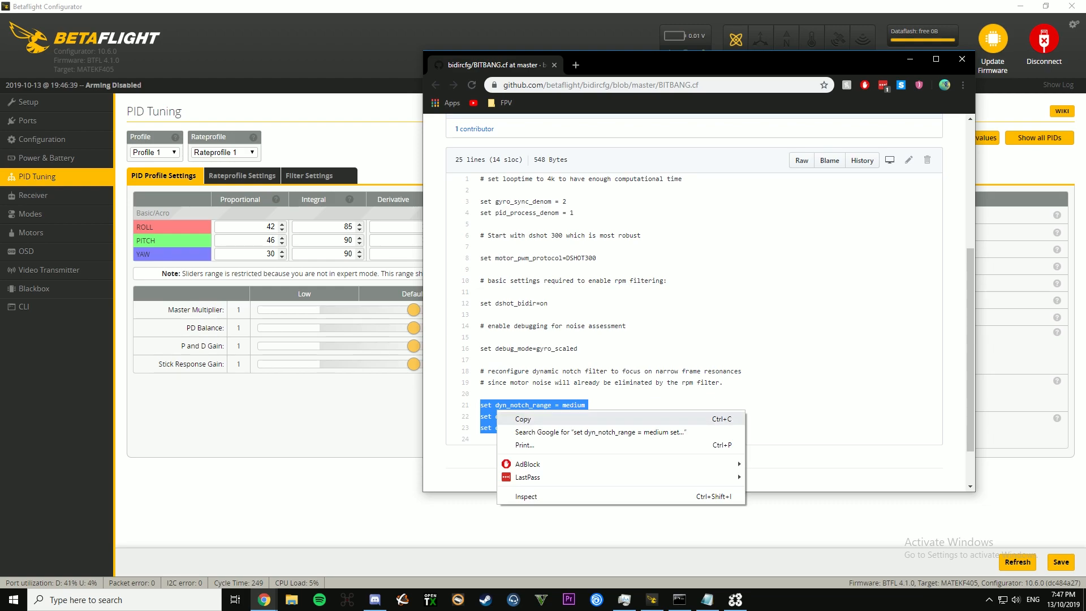
click(24, 307)
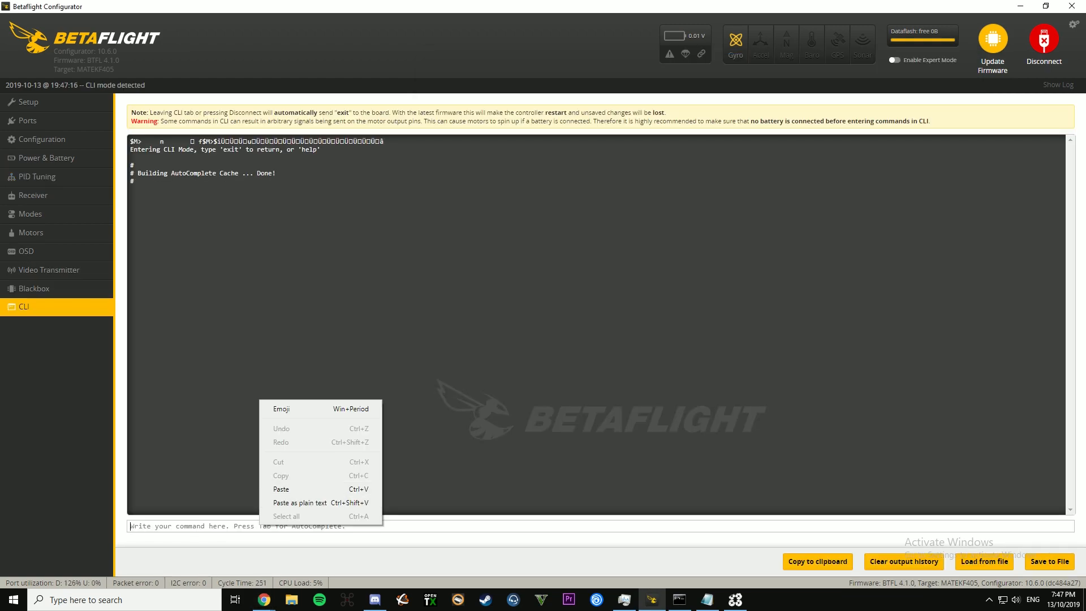
Paste the dyn_notch commands into the CLI, then disconnect, reconnect and return to Configuration.
click(281, 489)
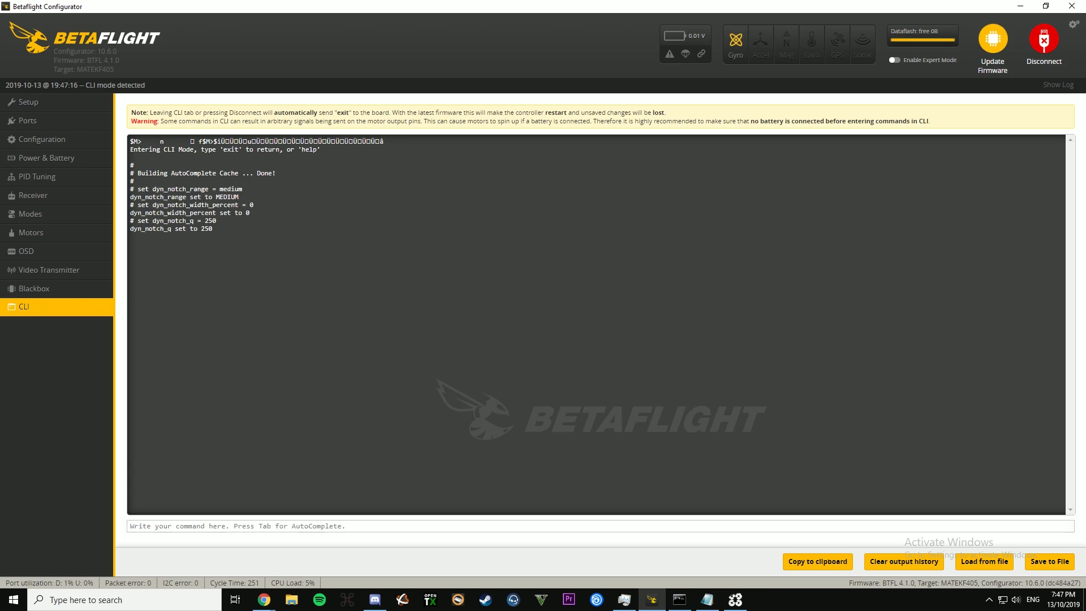
click(1043, 40)
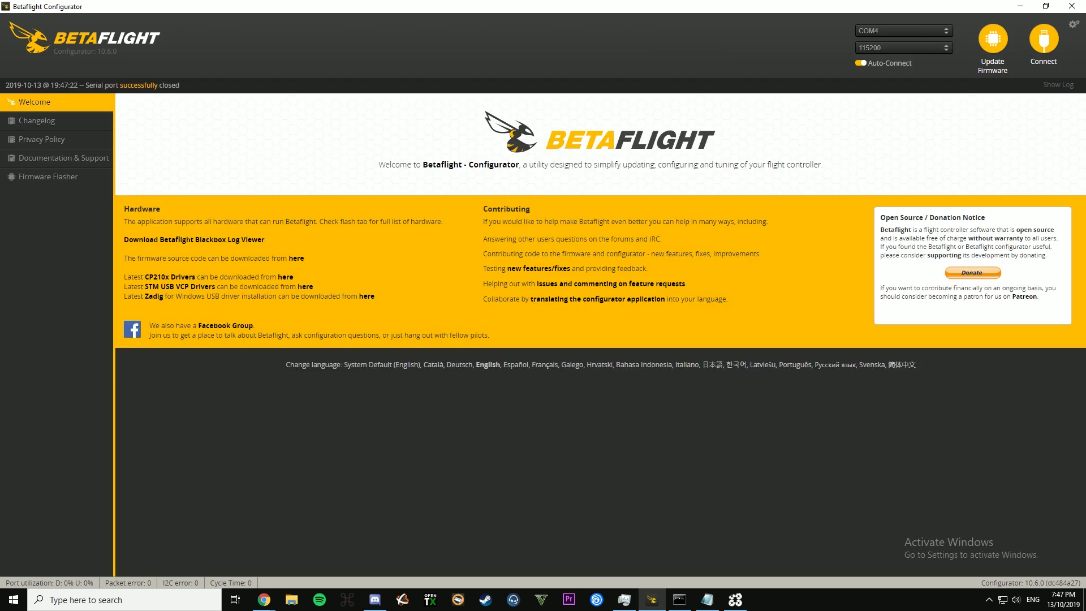
click(901, 31)
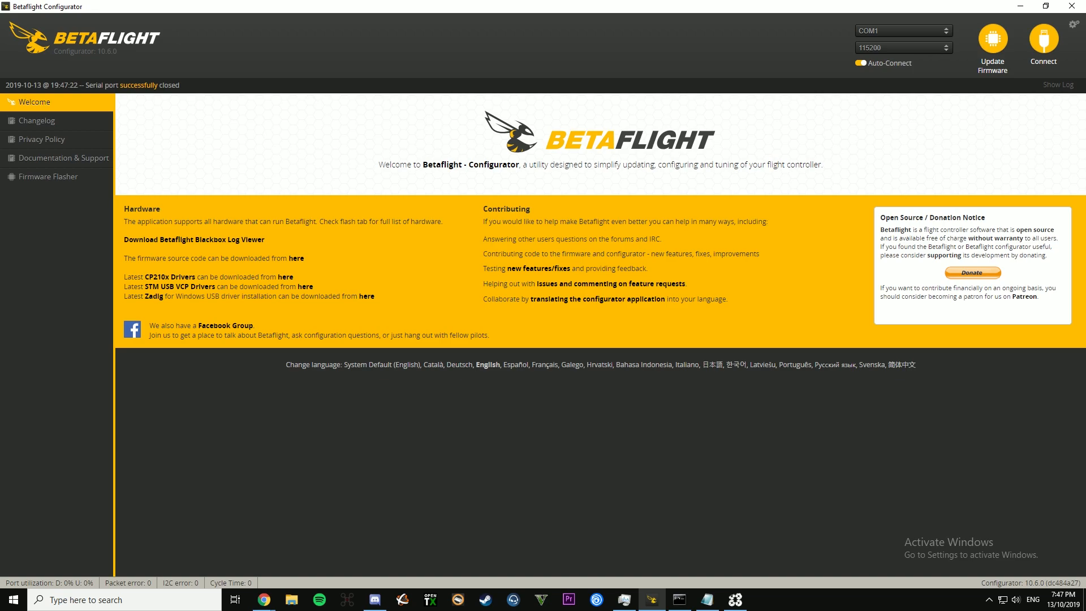
click(1043, 41)
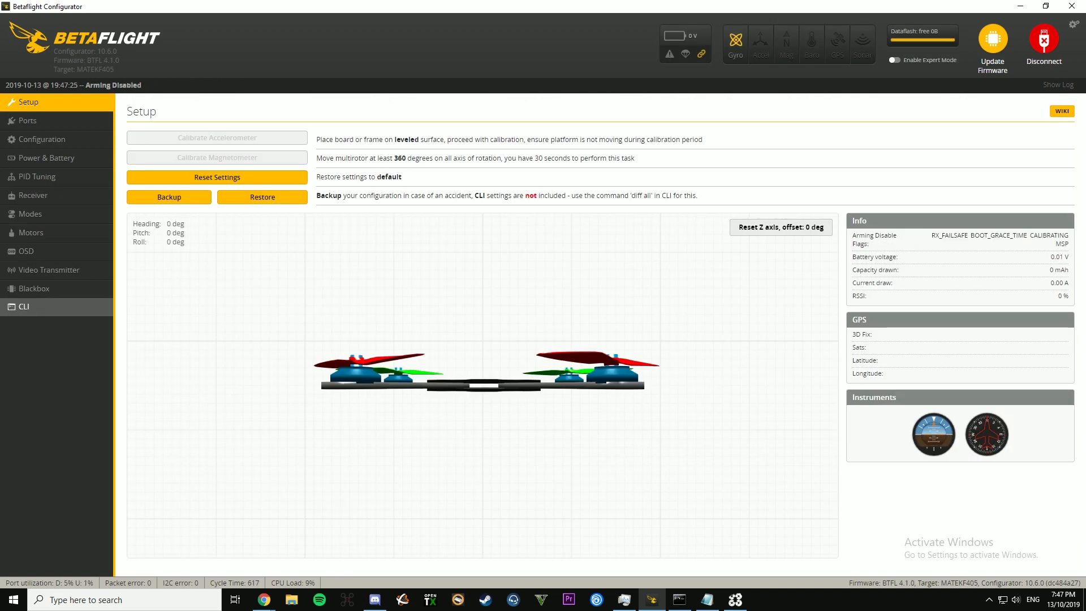
click(43, 139)
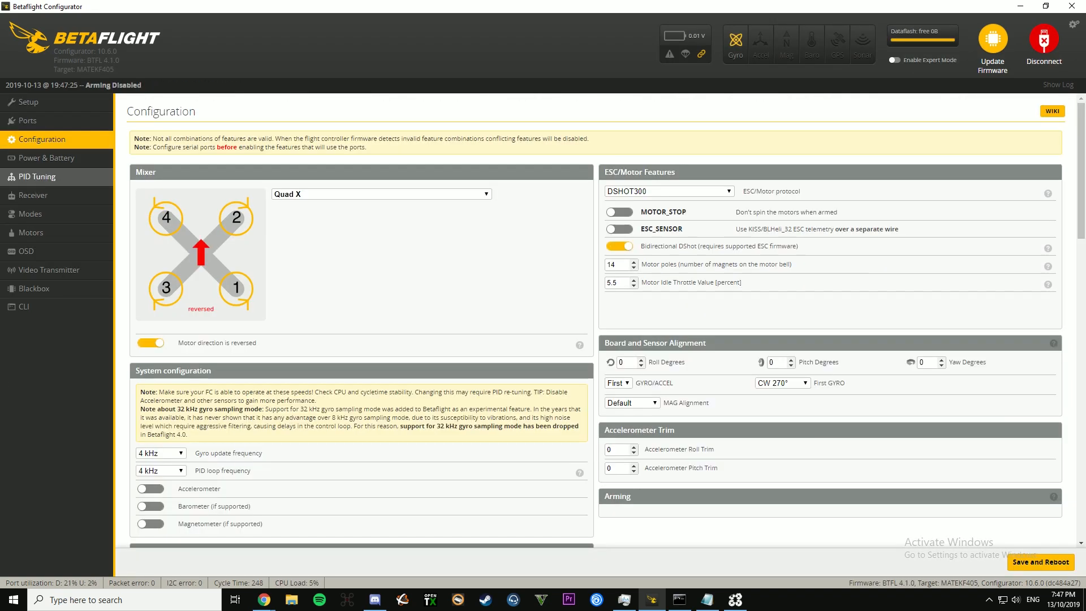
In PID Tuning filter settings, set D Term Lowpass 1 Dynamic Min Cutoff to 135.
click(36, 176)
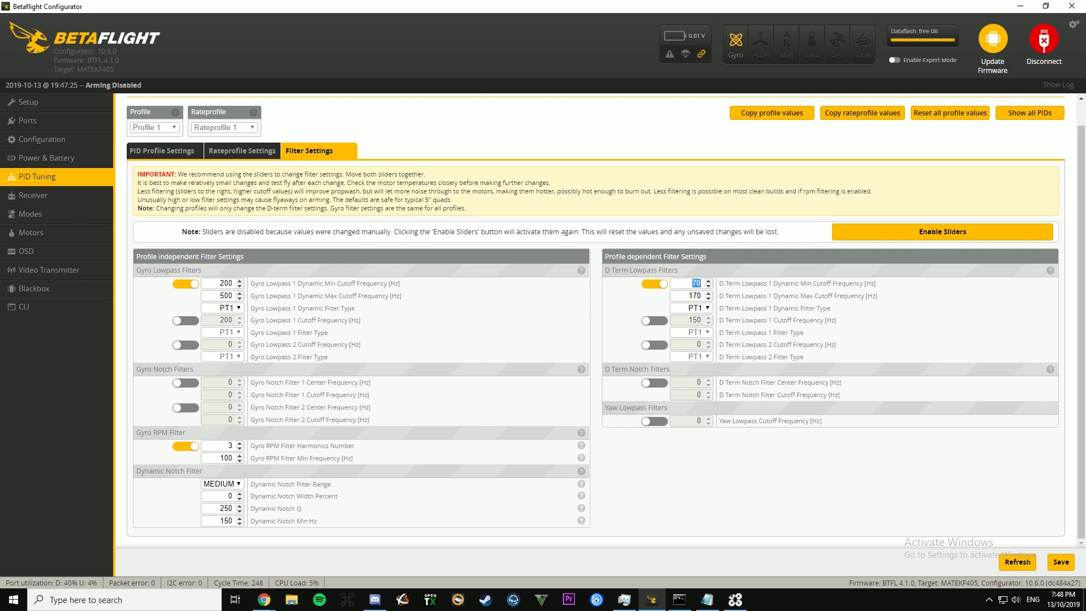
text(135)
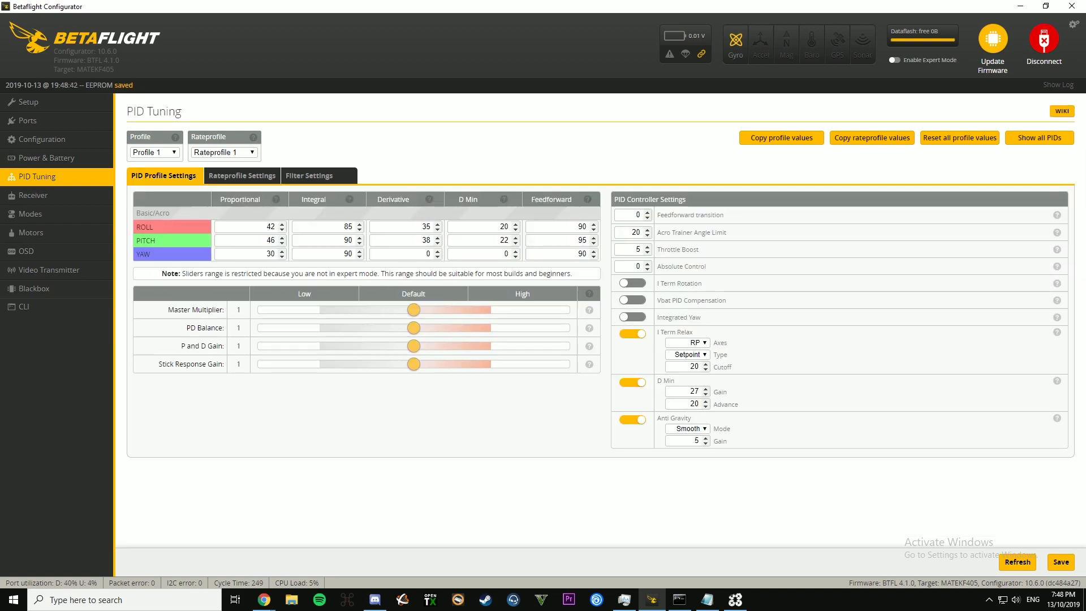
Set I Term Relax axes to RPY with cutoff 11 and turn D Min off.
click(685, 342)
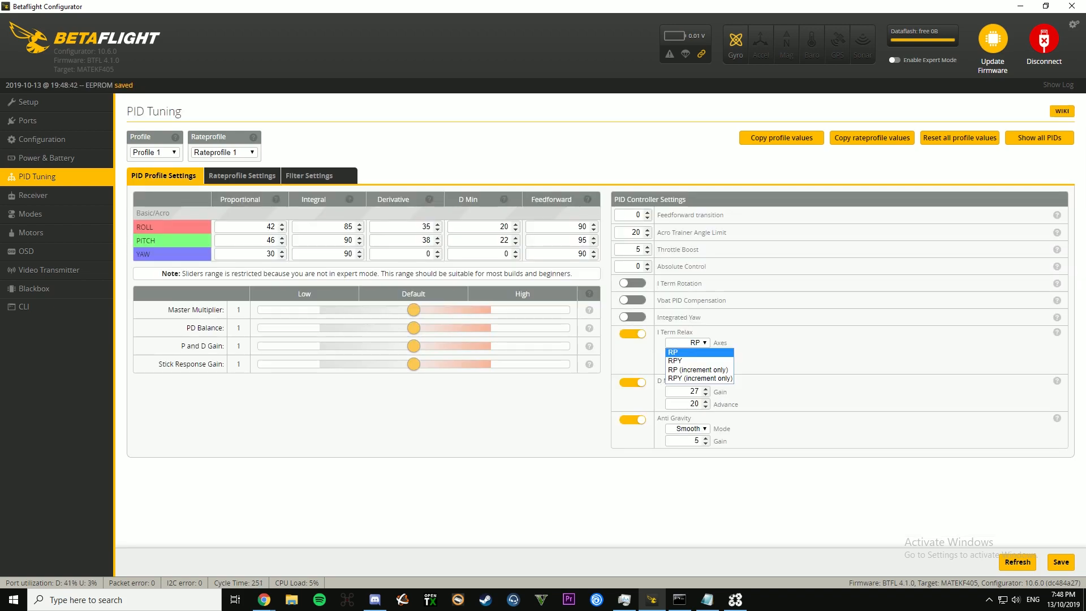
click(674, 360)
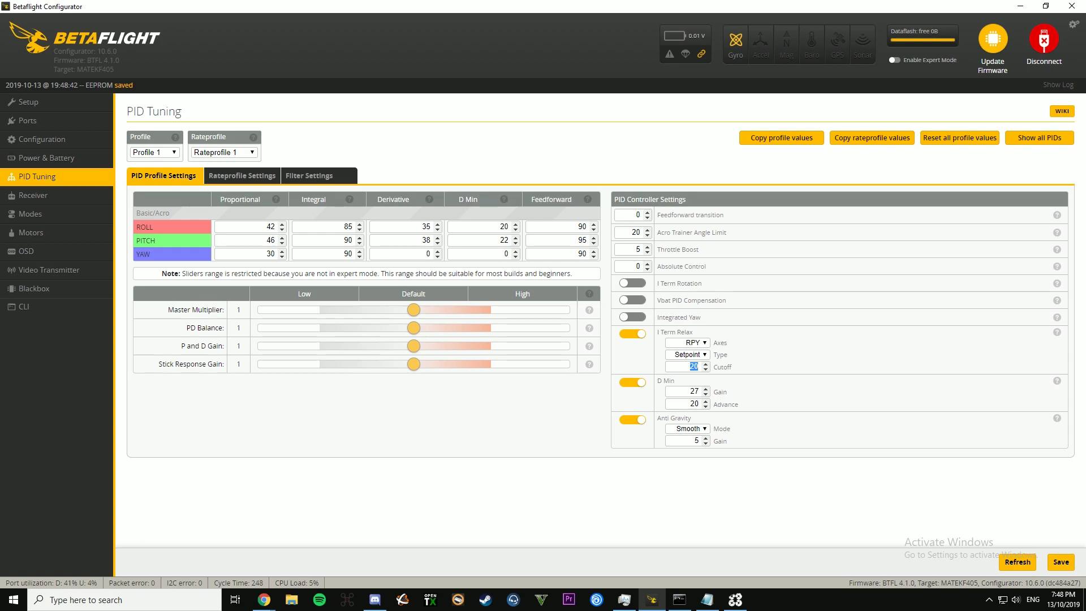
text(11)
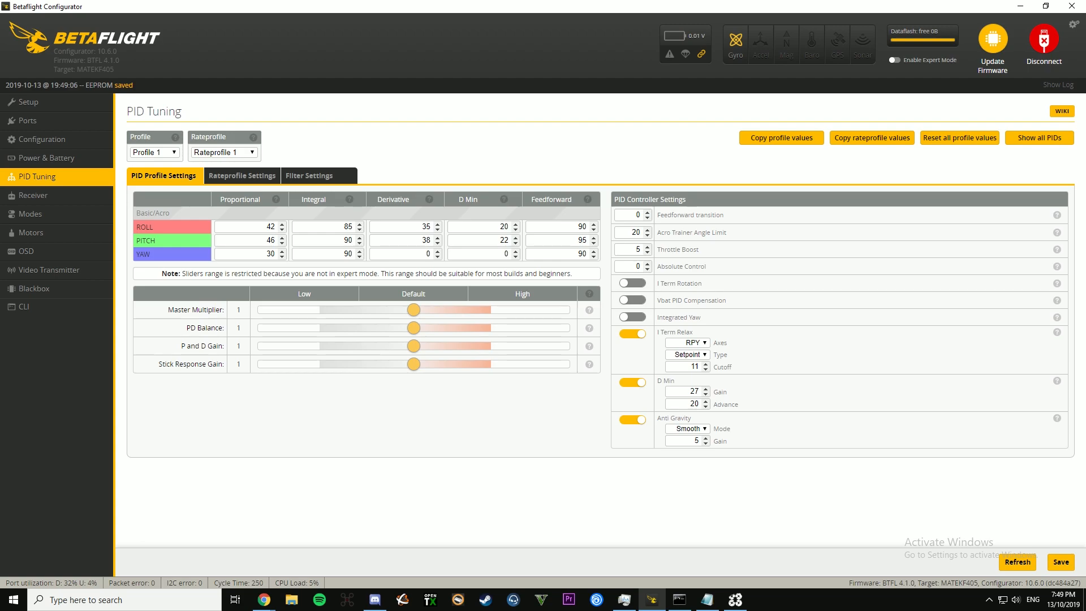
click(630, 382)
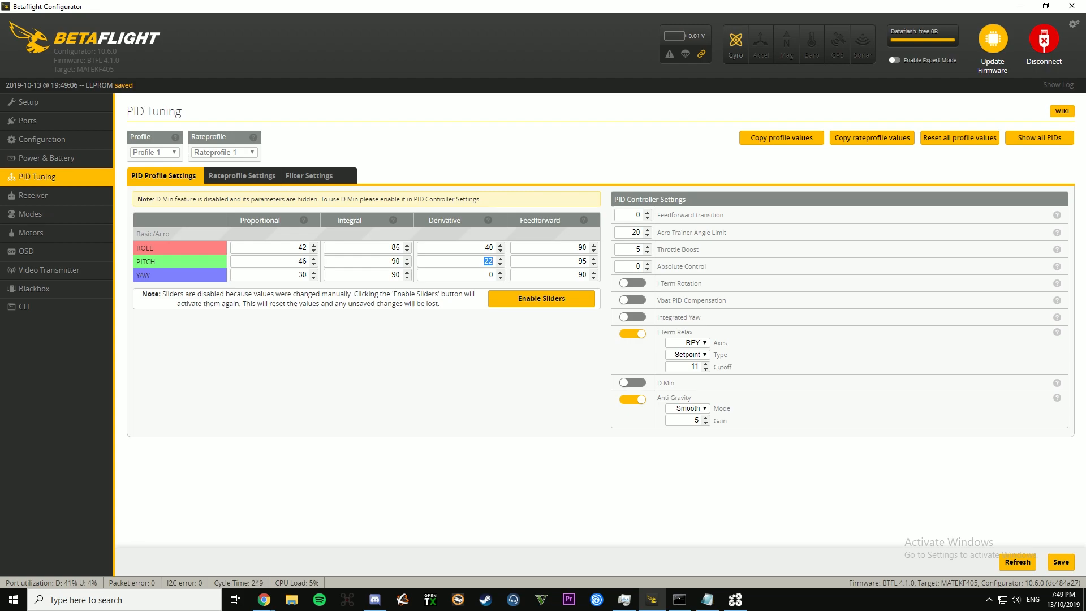
Enter D value 40, roll feedforward 60 and 35, and enable I Term Rotation and Vbat PID Compensation.
text(40)
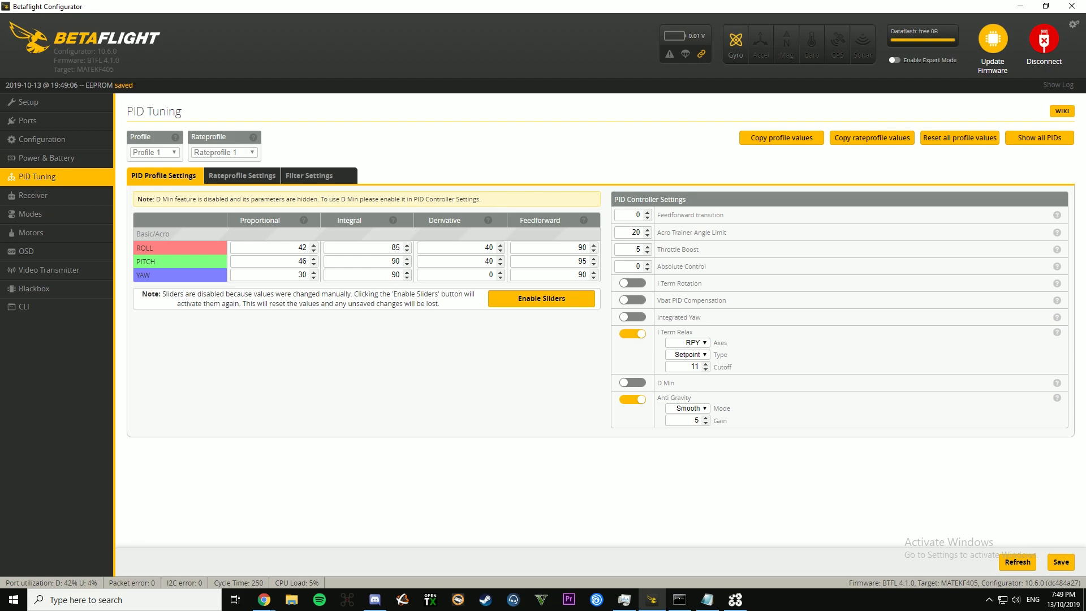
click(551, 261)
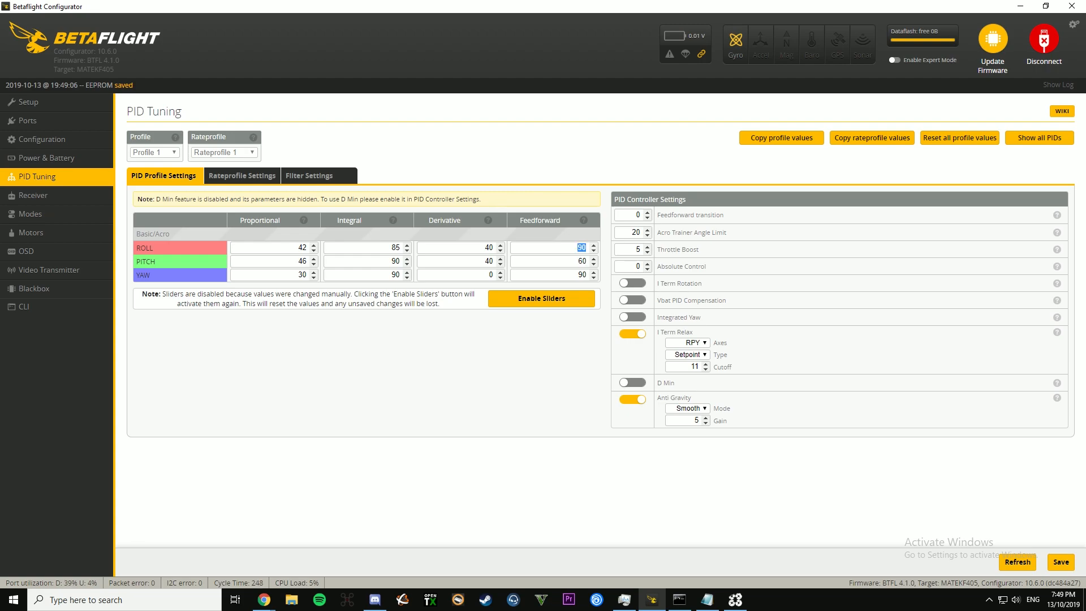
text(60)
click(555, 274)
text(45)
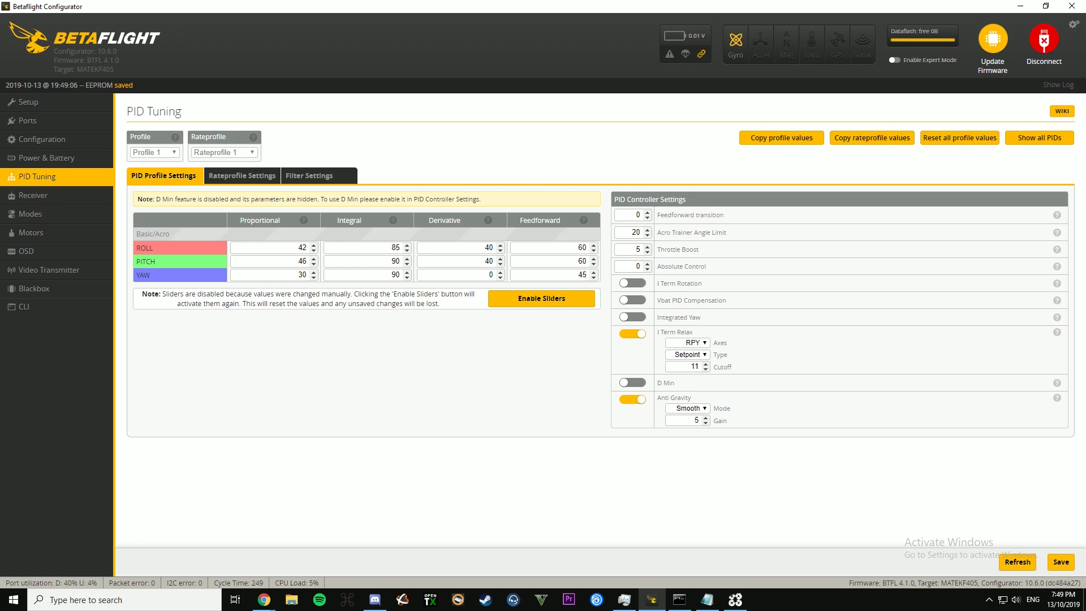
click(631, 283)
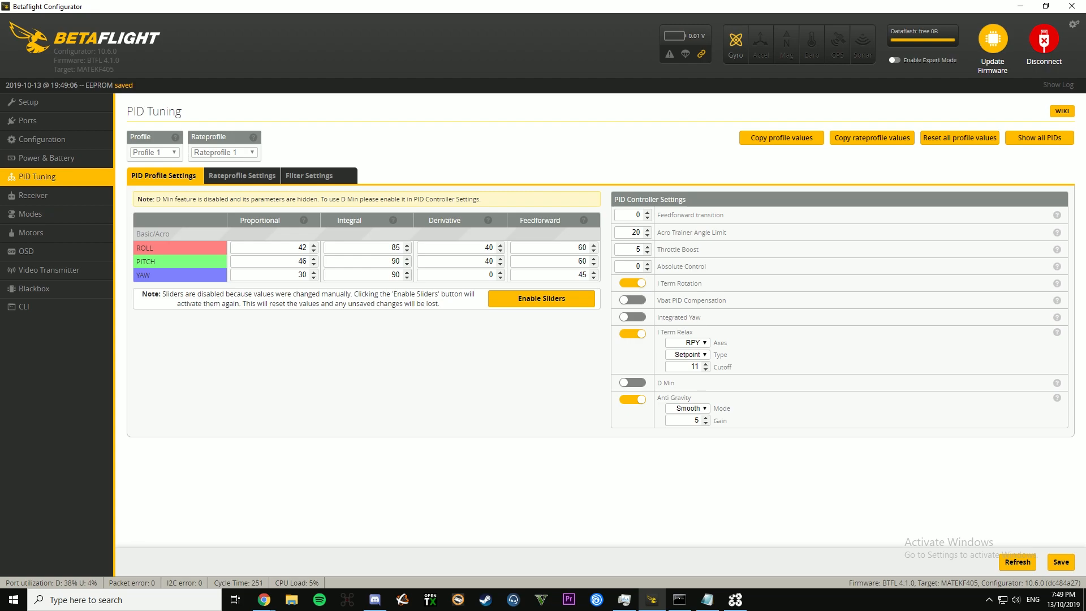
click(631, 300)
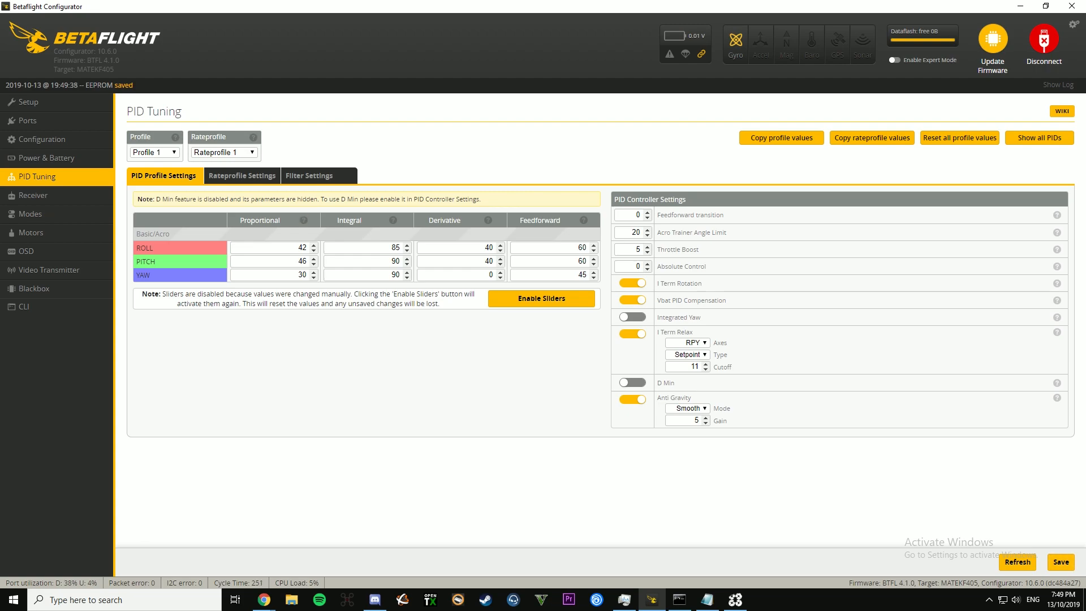
text(35)
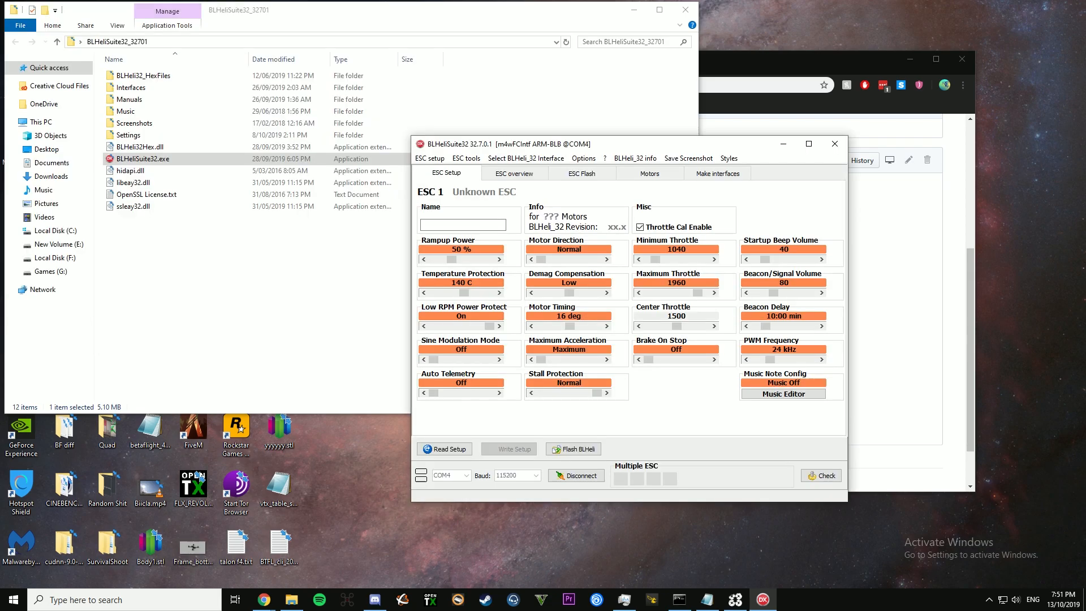
Read the Hobbywing XRotor ESC setup (rev 32.7) and start Flash BLHeli for ESC 1.
click(808, 144)
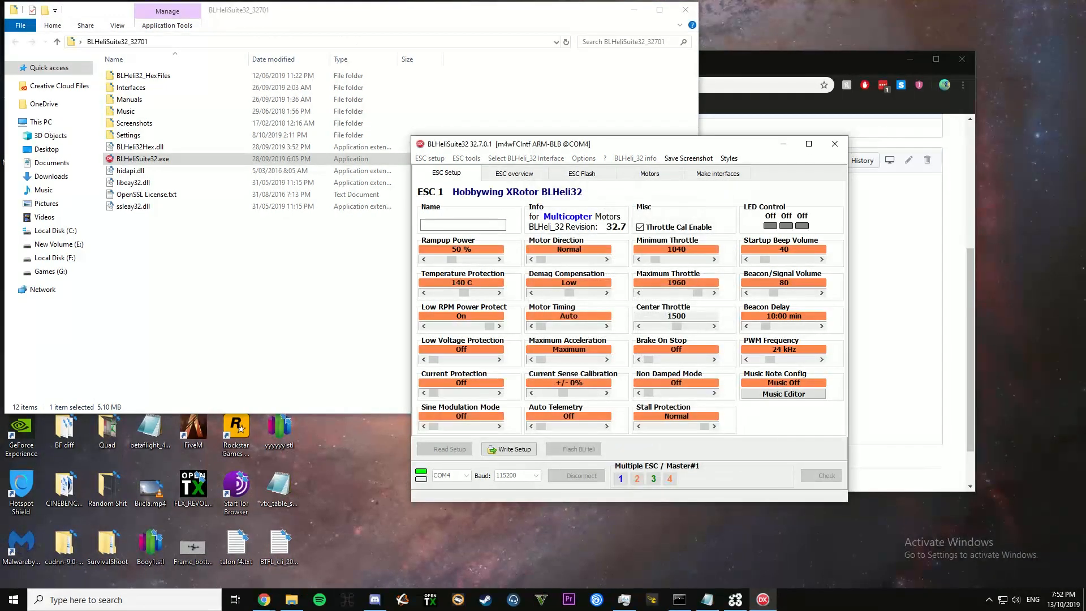
click(448, 449)
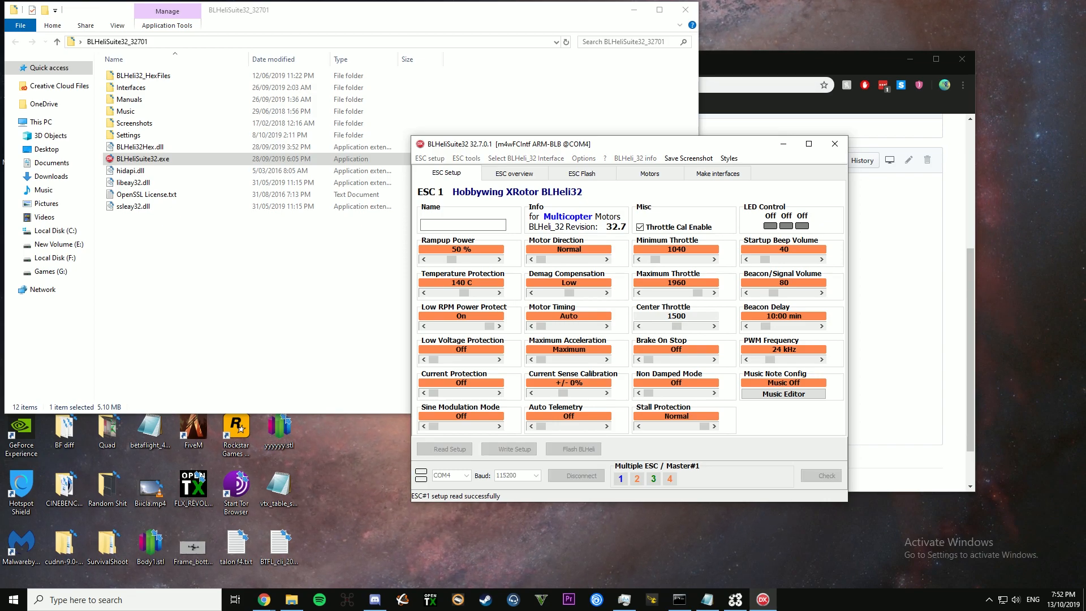
click(574, 449)
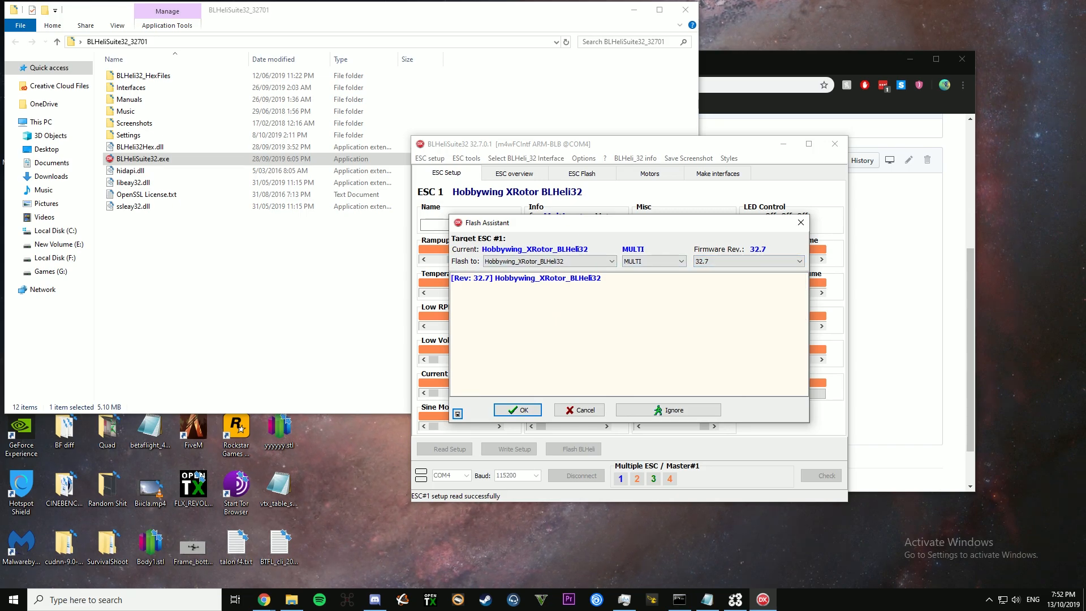
Confirm flashing each ESC with revision 32.7 and dismiss the Multiple ESC summary showing all four at 32.7.
click(517, 410)
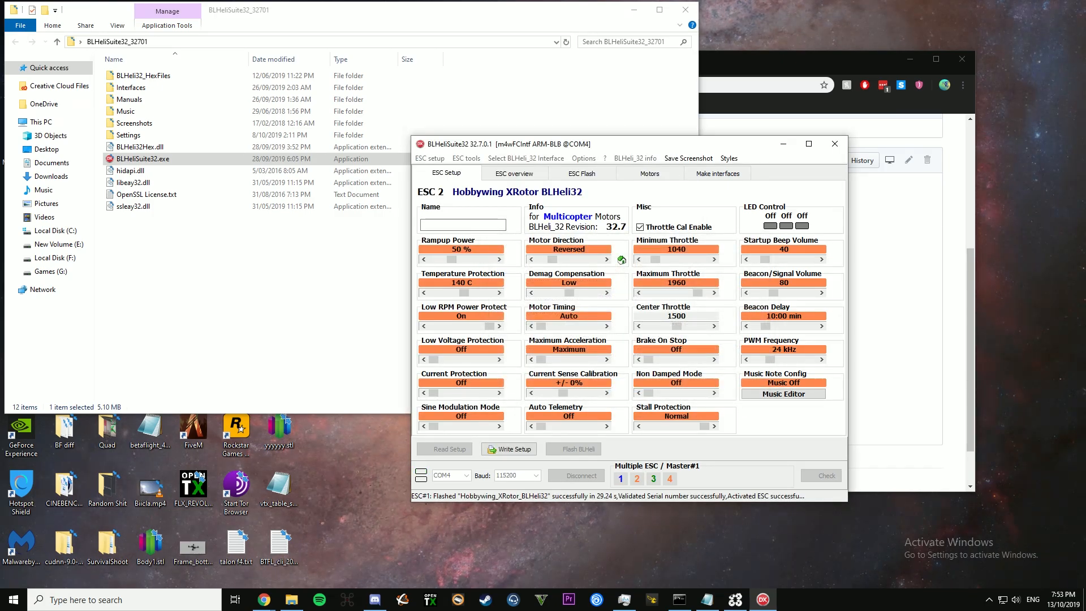
click(574, 449)
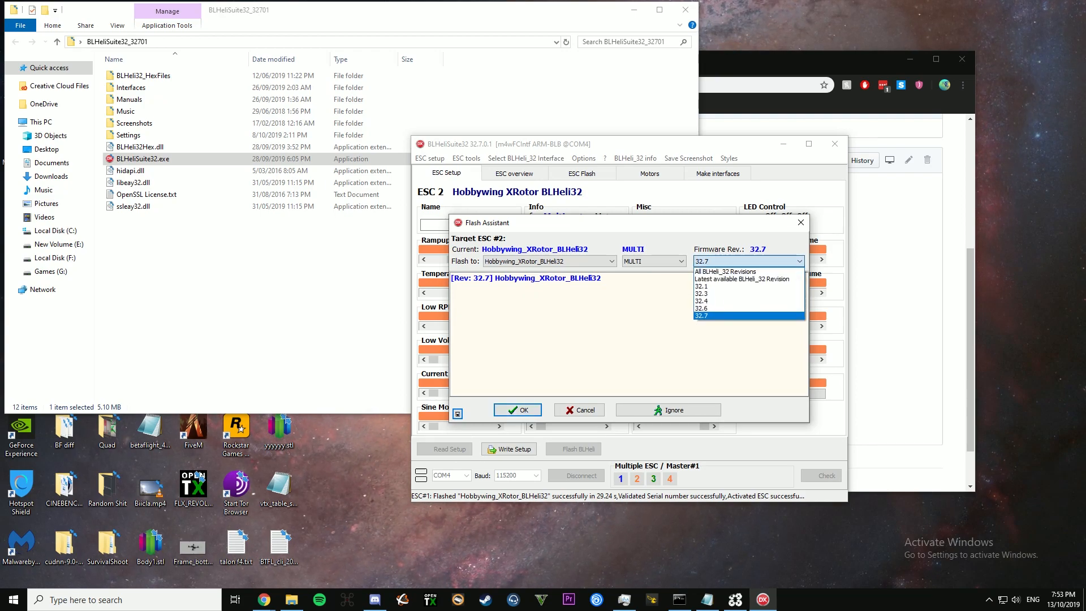
click(701, 316)
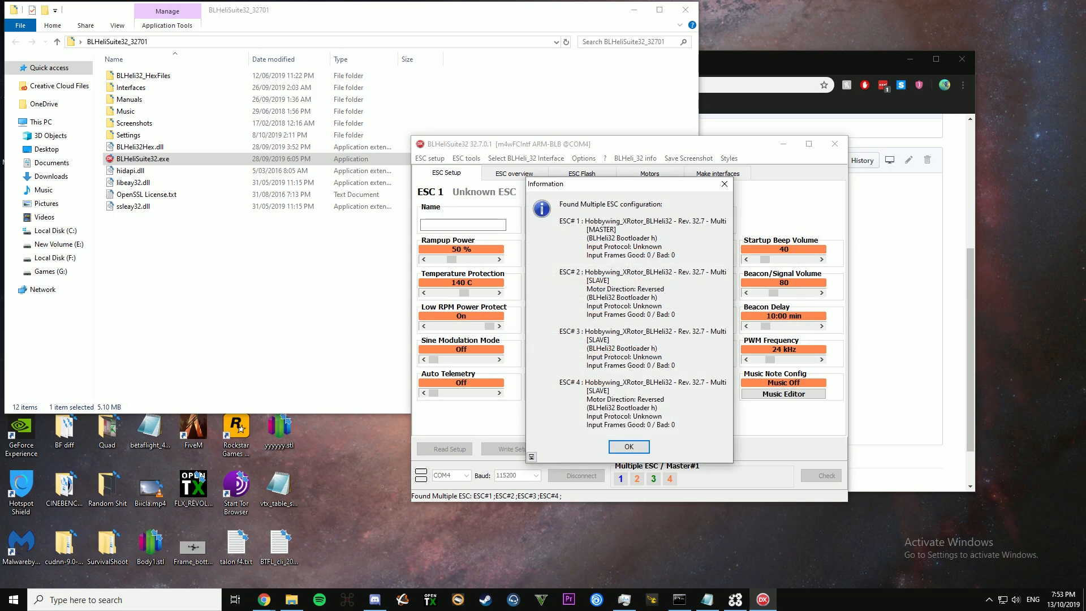
click(628, 446)
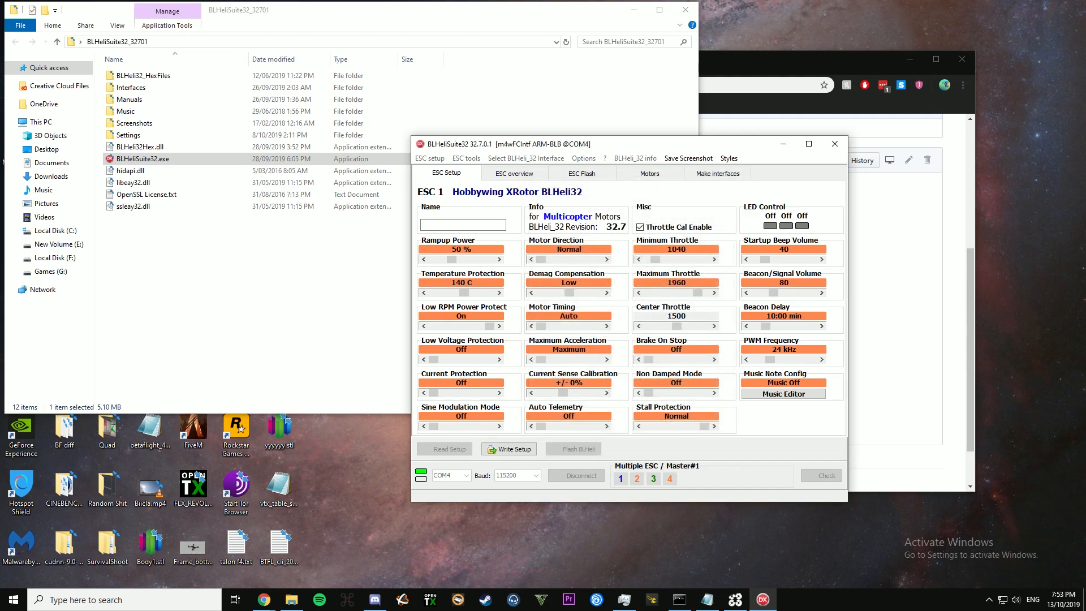
click(444, 449)
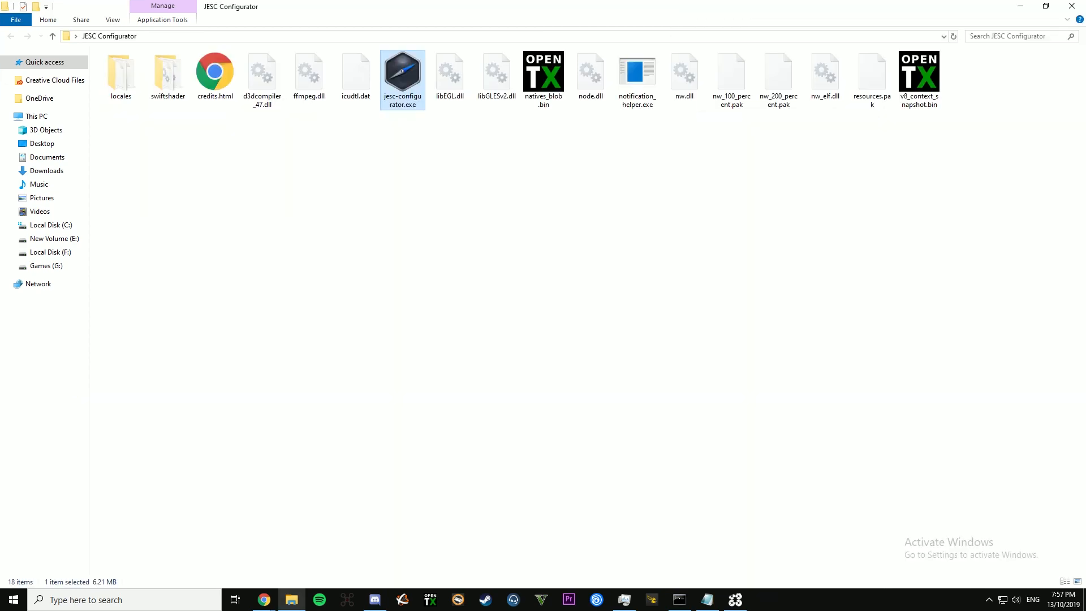
Launch jesc-configurator.exe and connect it to the flight controller on serial port COM4.
double_click(401, 70)
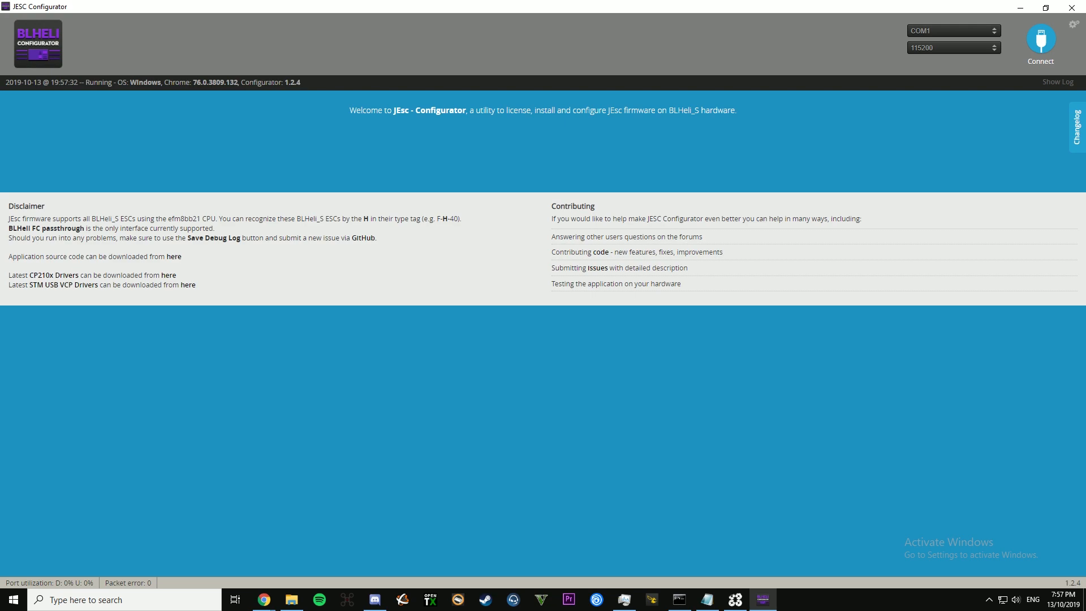
click(953, 30)
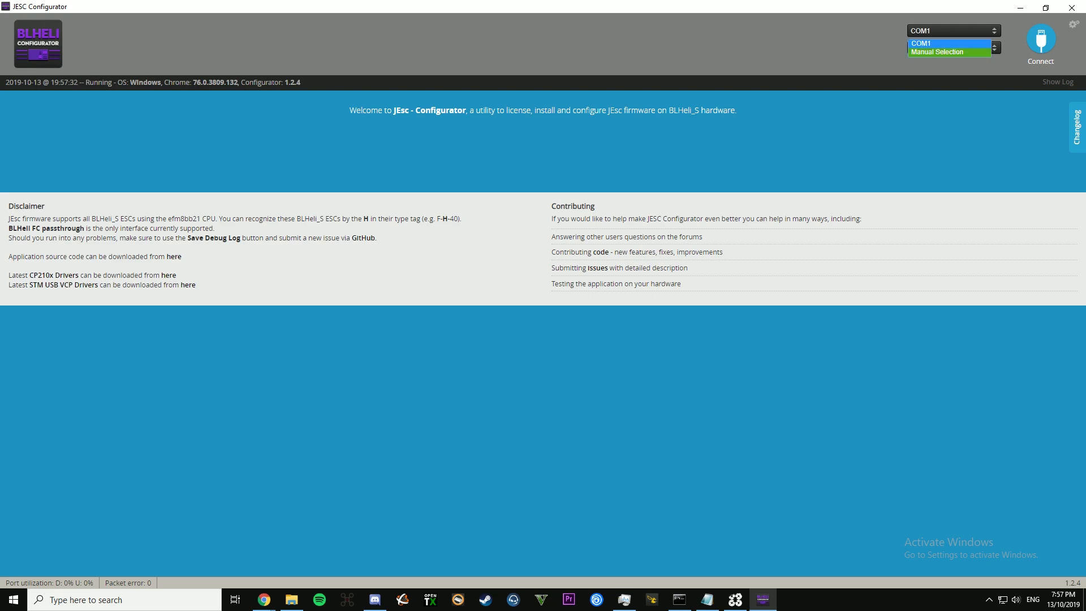
click(949, 43)
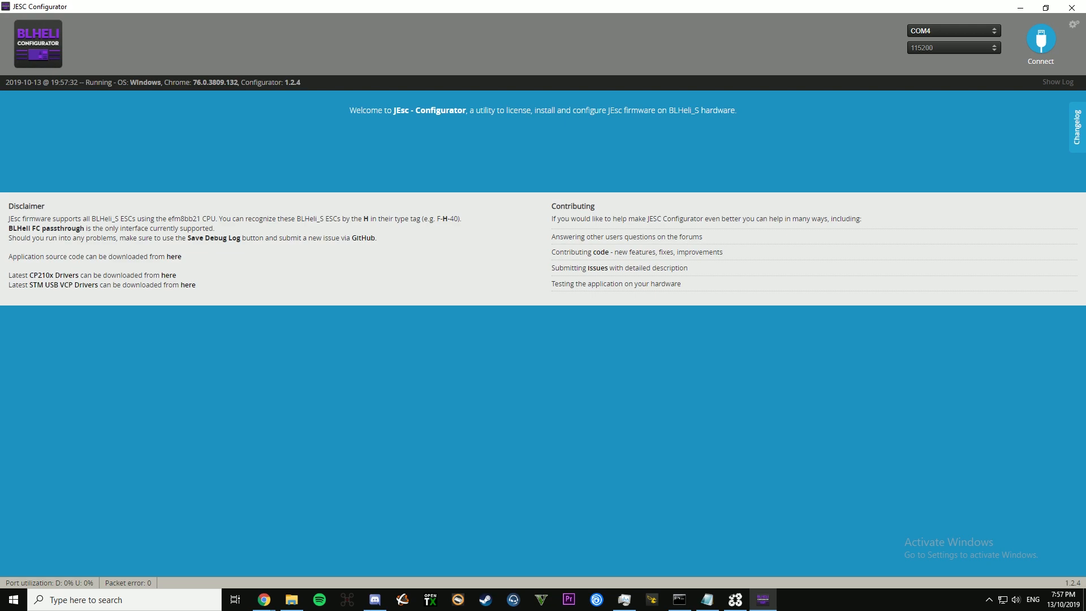
click(1040, 42)
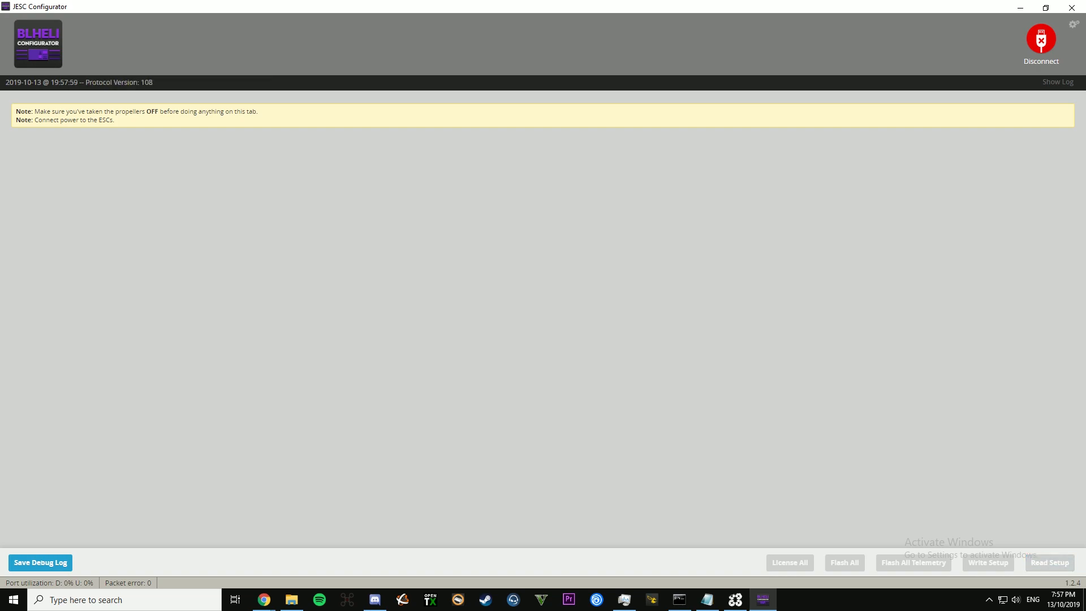
Read all four ESCs' setup, then start Flash Firmware on an ESC panel.
click(1049, 562)
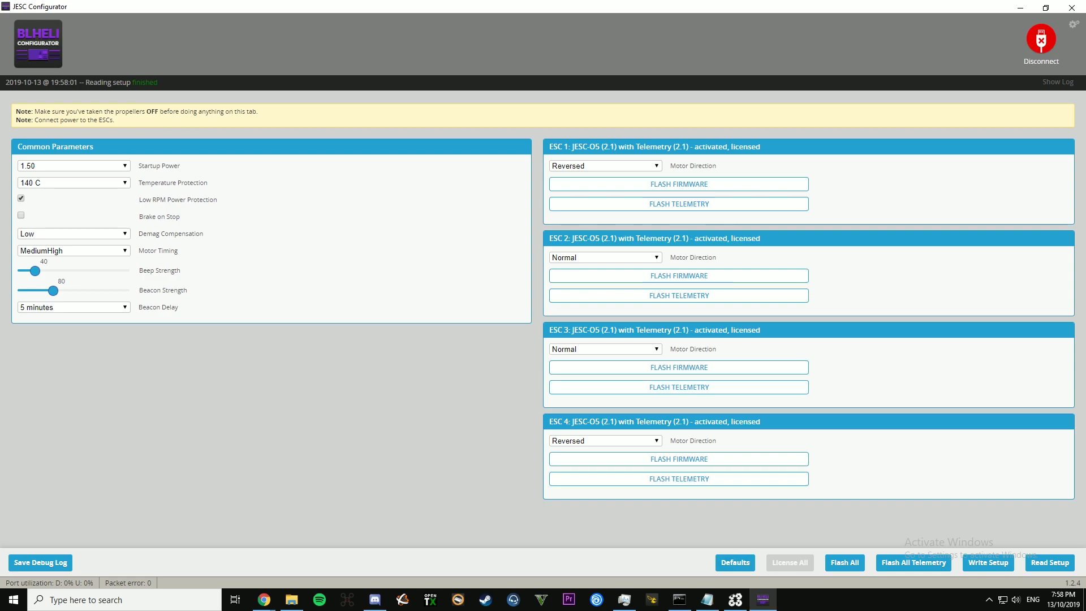
click(678, 184)
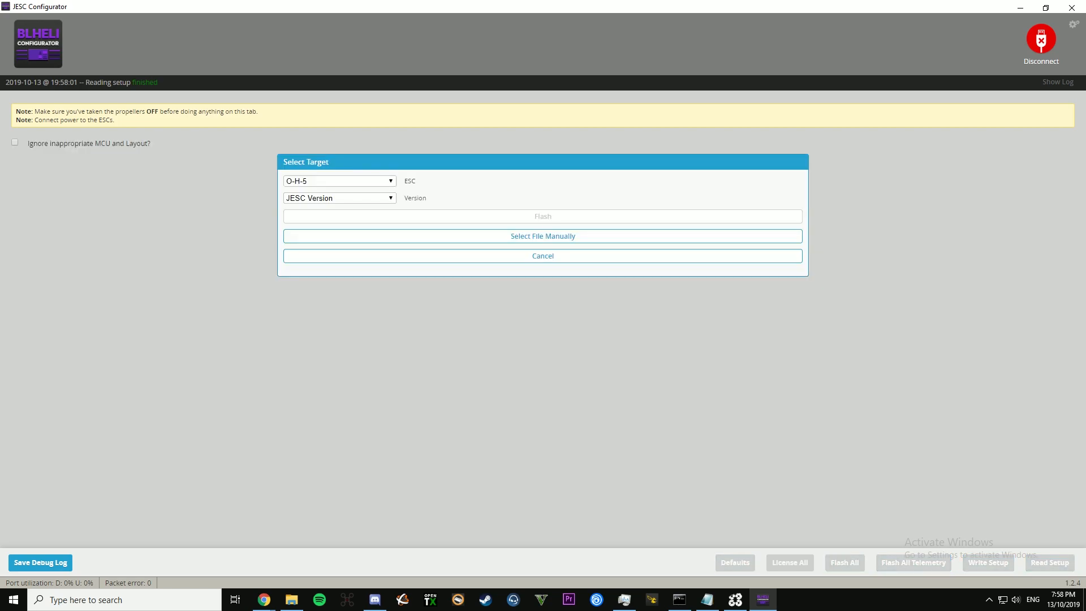
Flash the JESC 2.1 - 24khz PWM firmware version onto the ESC.
click(338, 197)
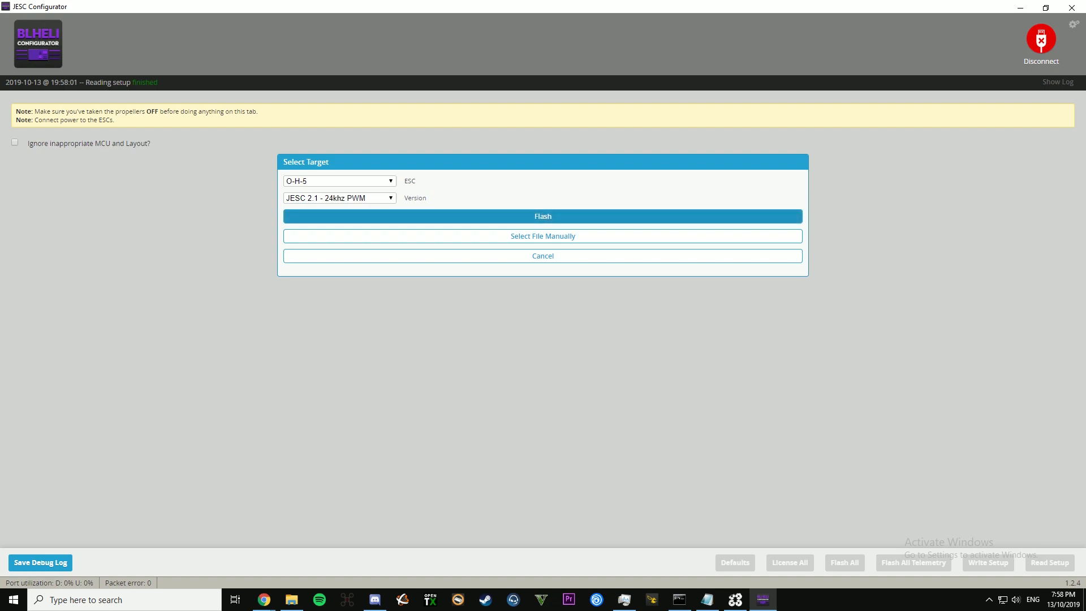
click(542, 216)
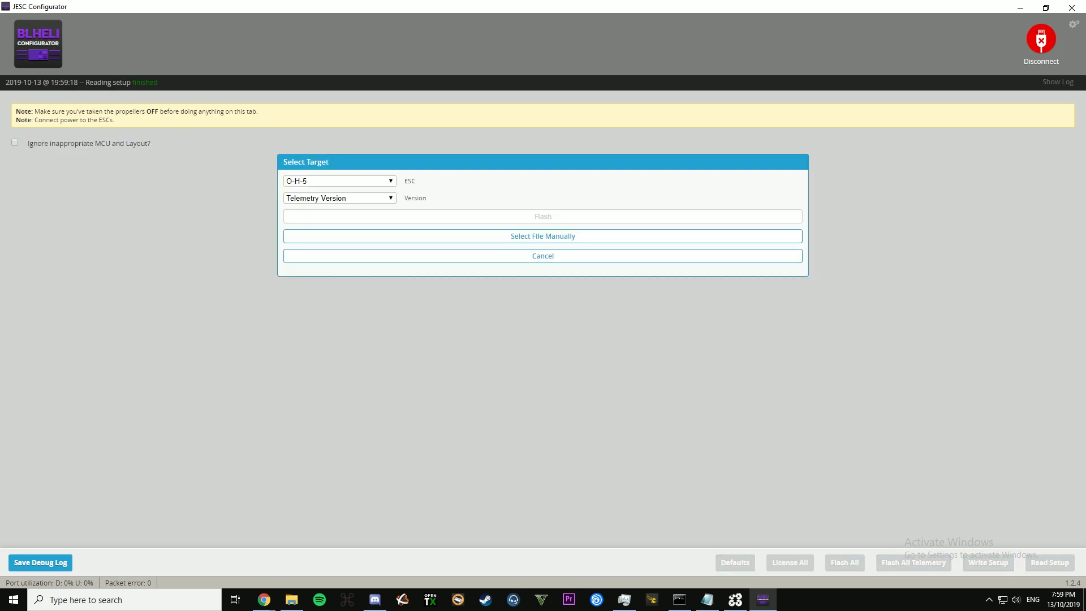
Choose Dshot Telemetry Service 2.1 and flash it onto the first ESC.
click(338, 196)
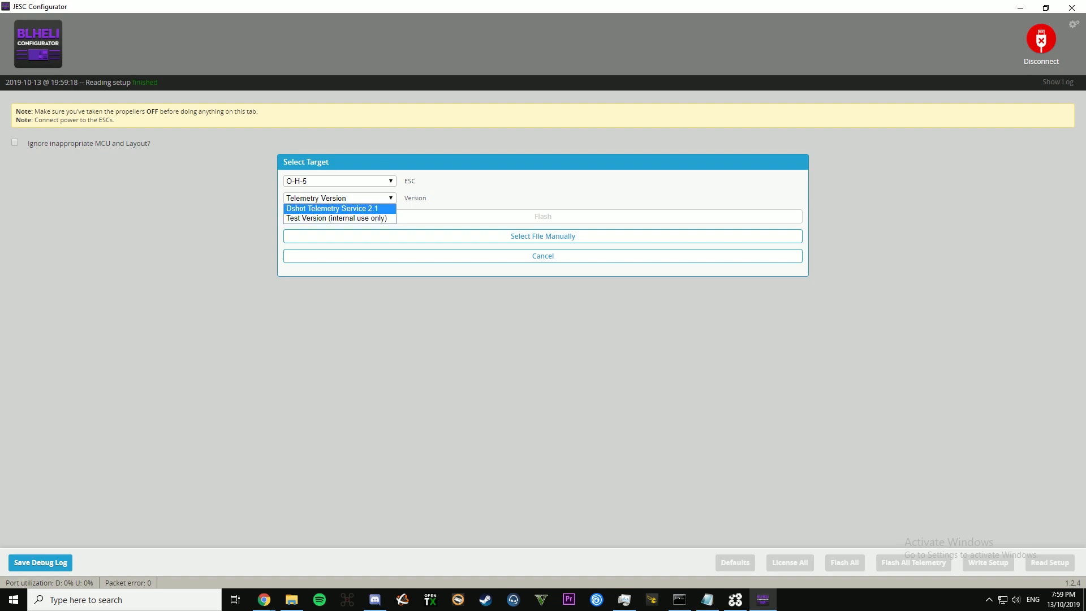
click(331, 208)
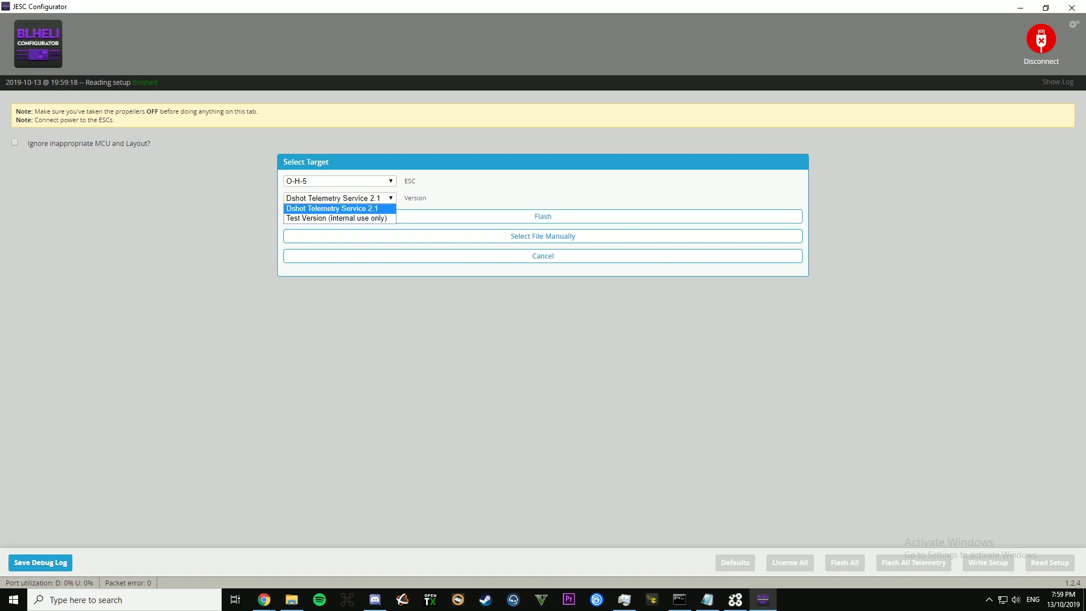
click(332, 209)
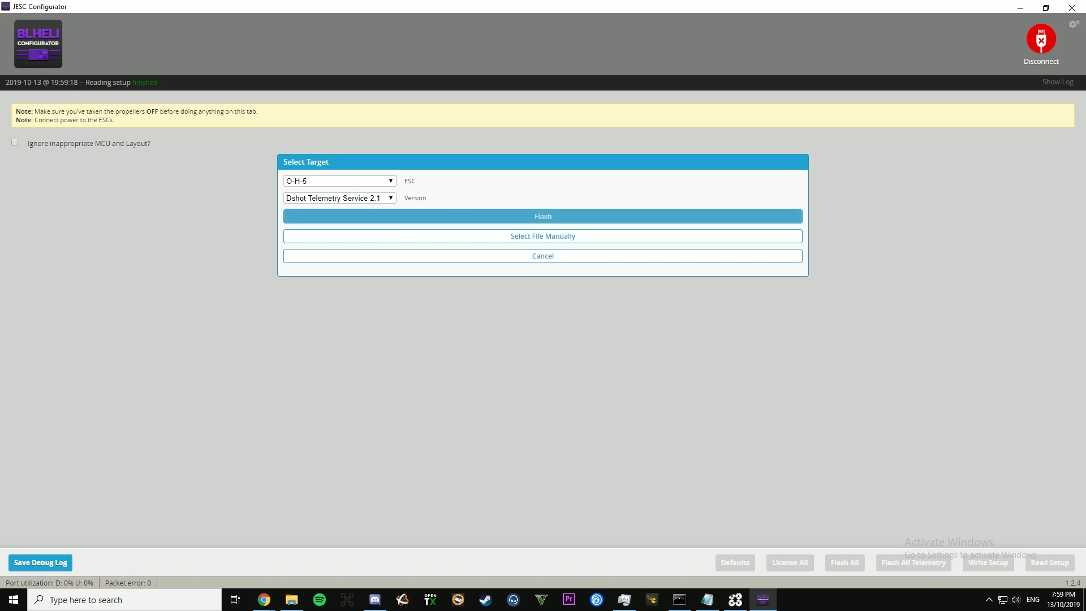
click(542, 256)
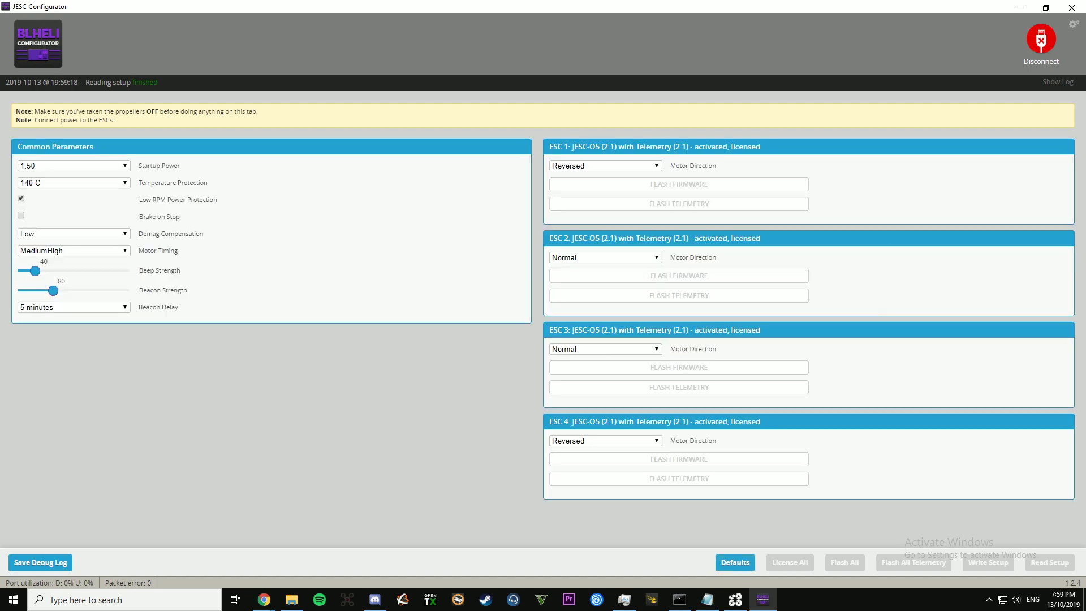
Flash telemetry on the remaining ESCs and return to Betaflight Configurator.
click(678, 204)
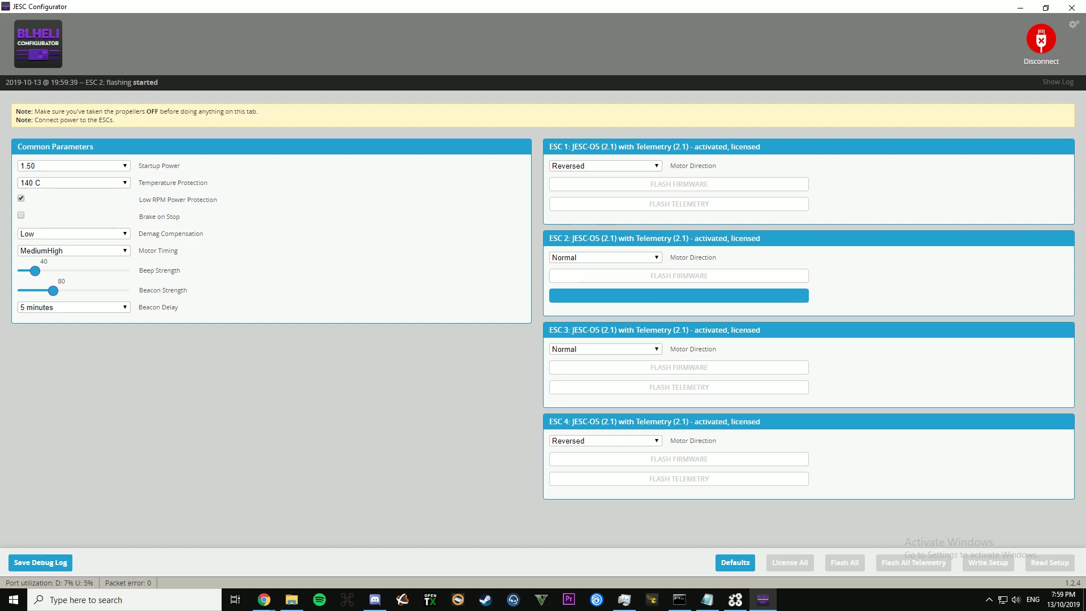
click(988, 562)
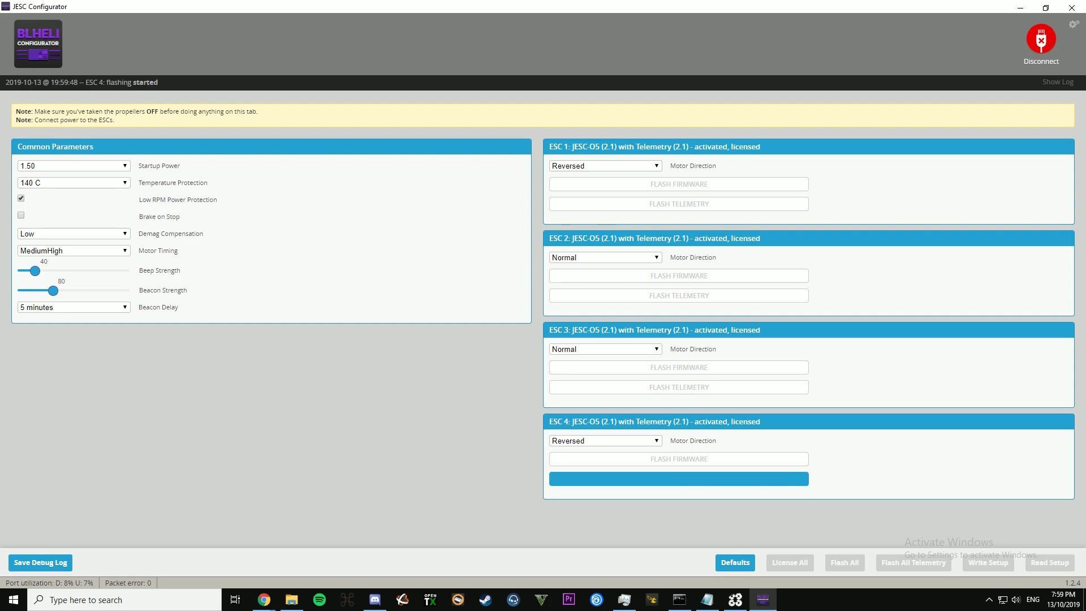
click(987, 562)
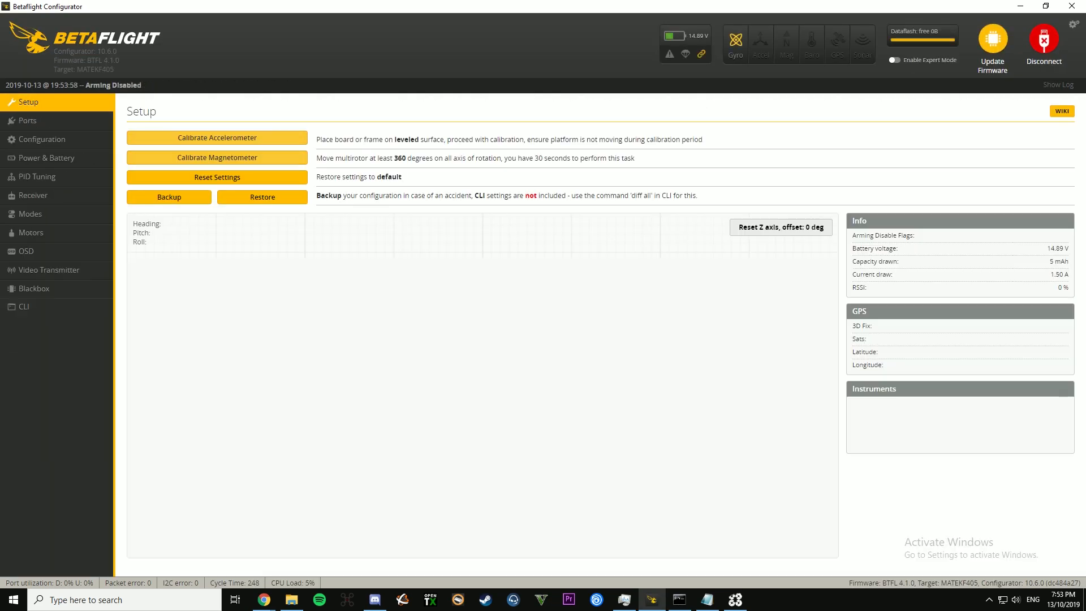
Visit the Modes page briefly, then bring up the Motors test page.
click(30, 214)
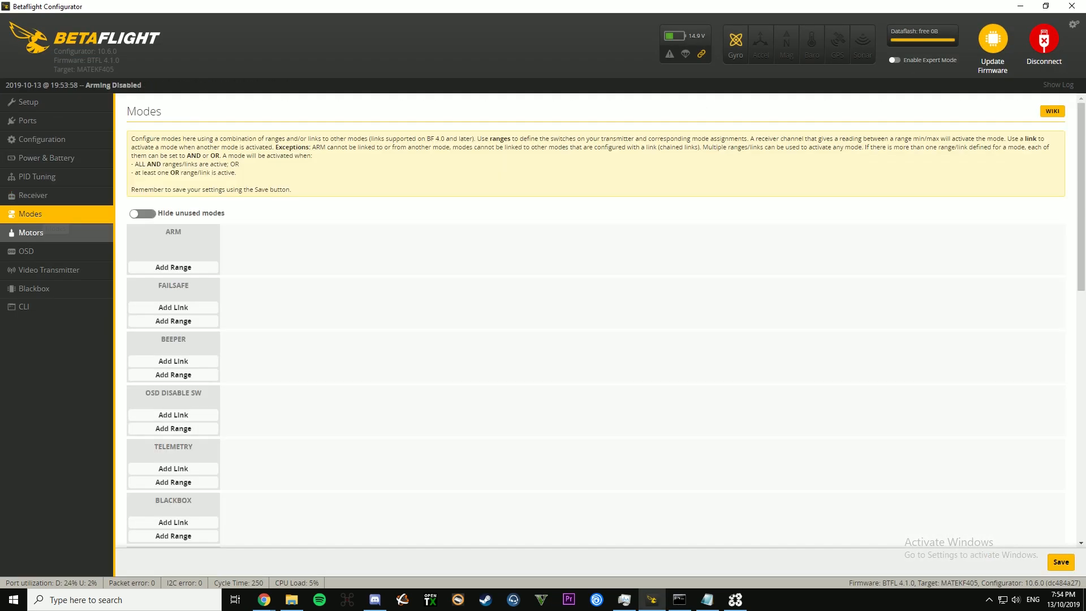
click(32, 232)
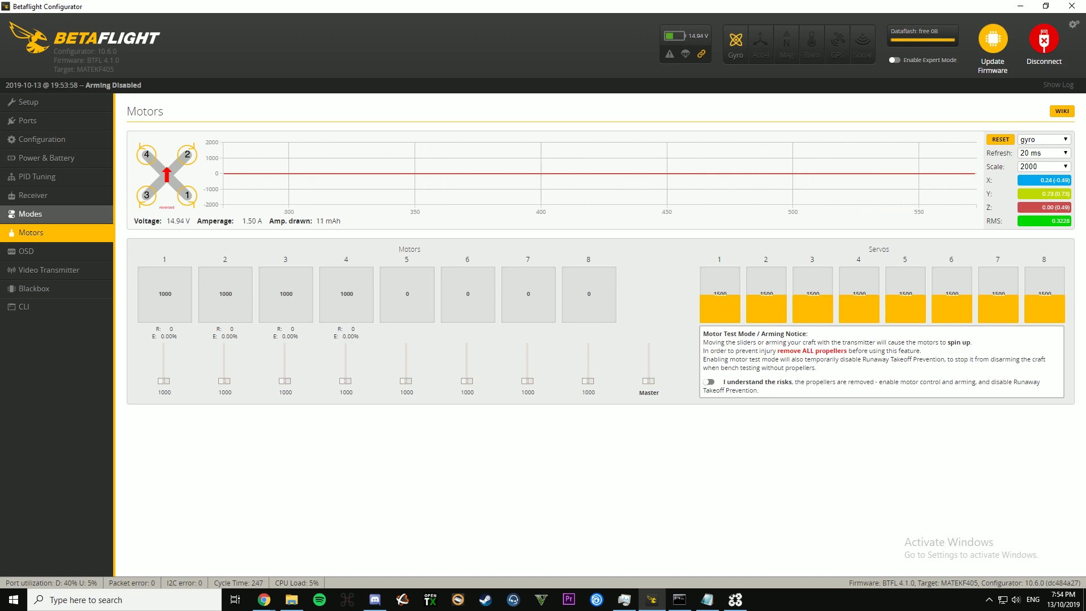
Review DSHOT300, bidirectional DShot and 14 motor poles on Configuration, then go to the CLI.
click(42, 138)
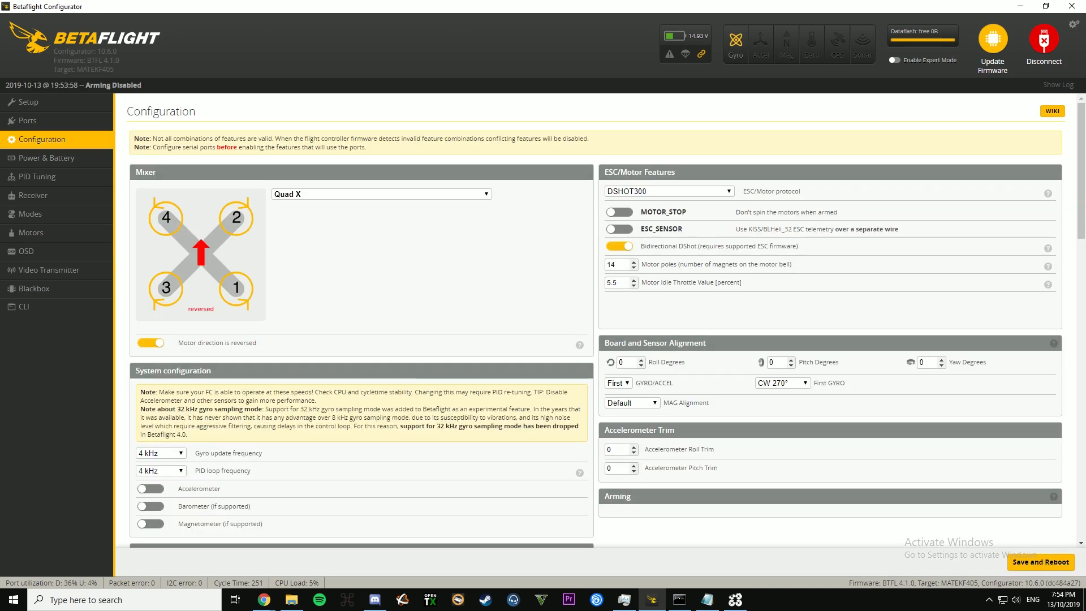
click(666, 190)
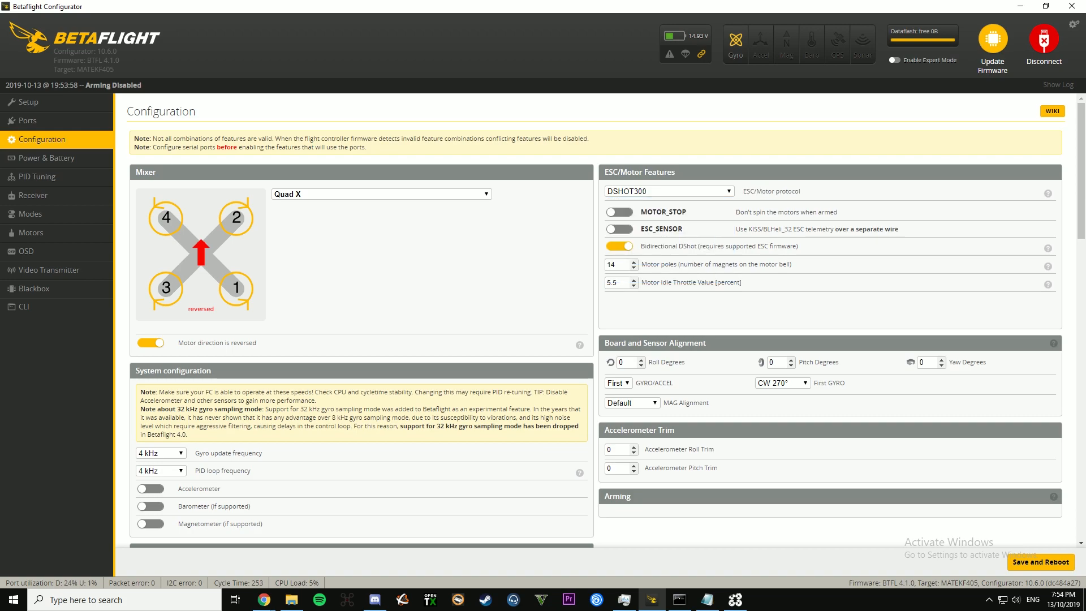
click(31, 232)
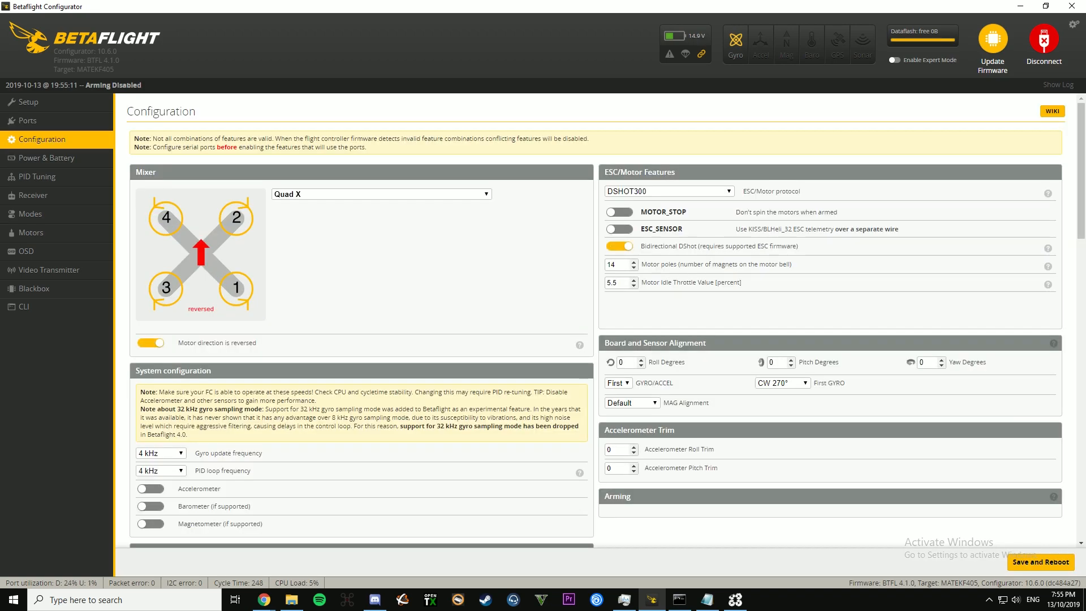
click(25, 306)
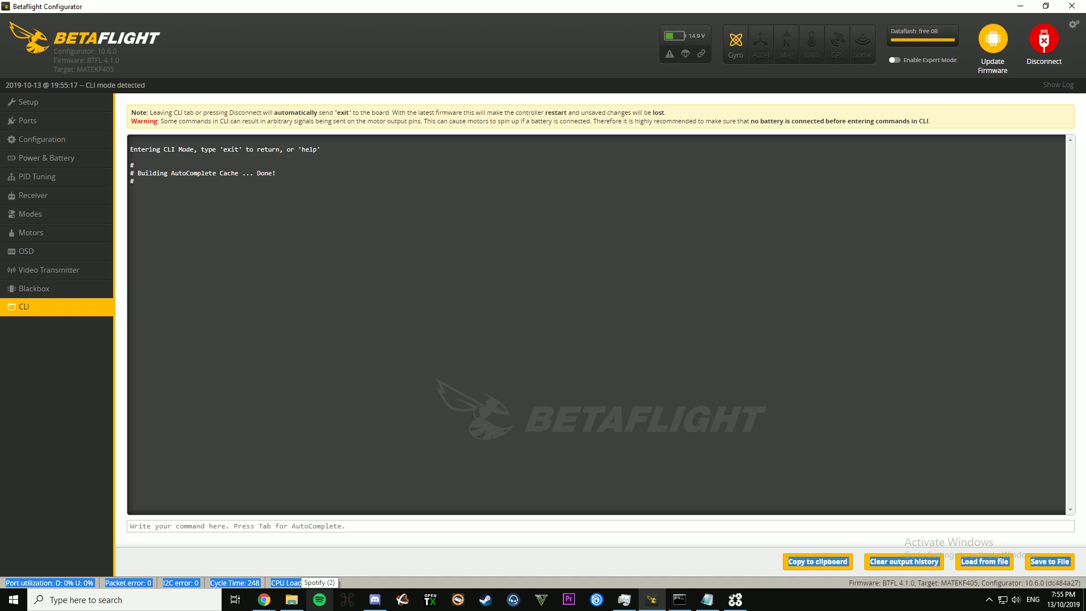
Run the 'tasks' command to list the flight controller's task rates and loads.
text(TA)
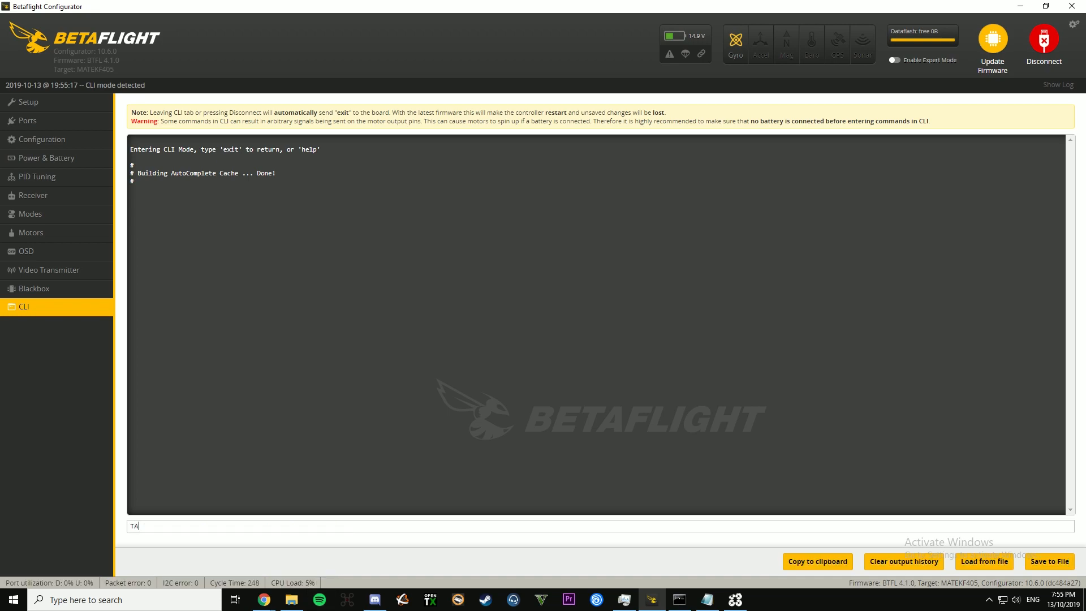
key(Enter)
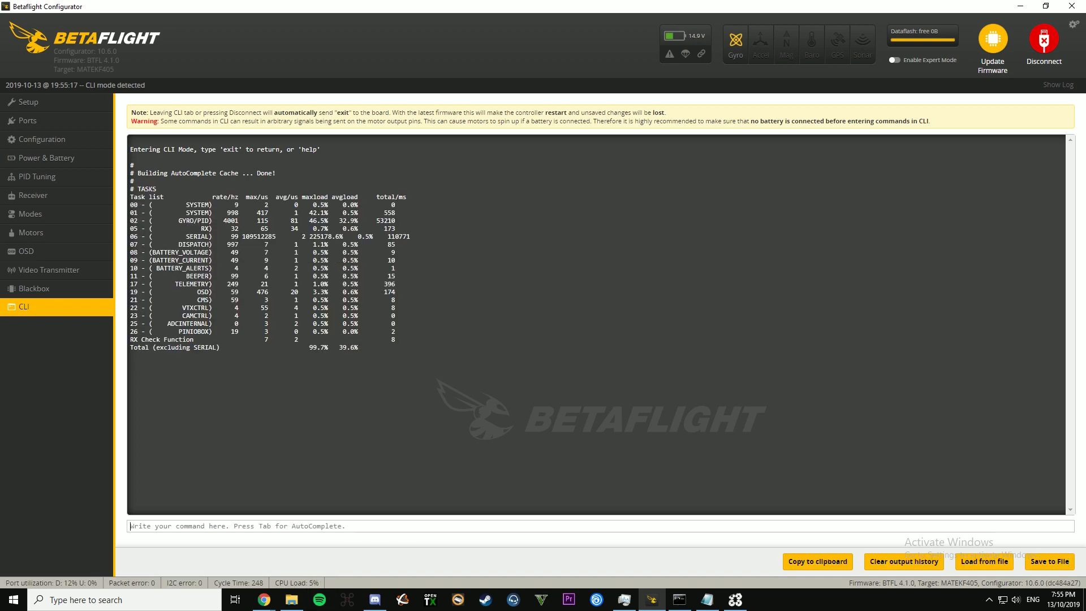